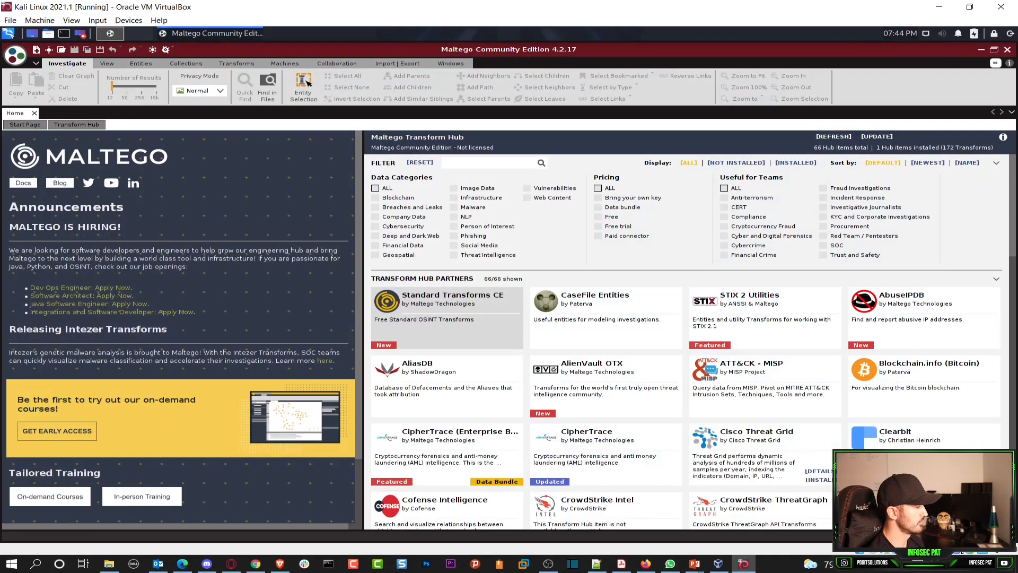
Step: Switch the VM to full-screen mode and minimize Maltego to show the Kali desktop
click(72, 20)
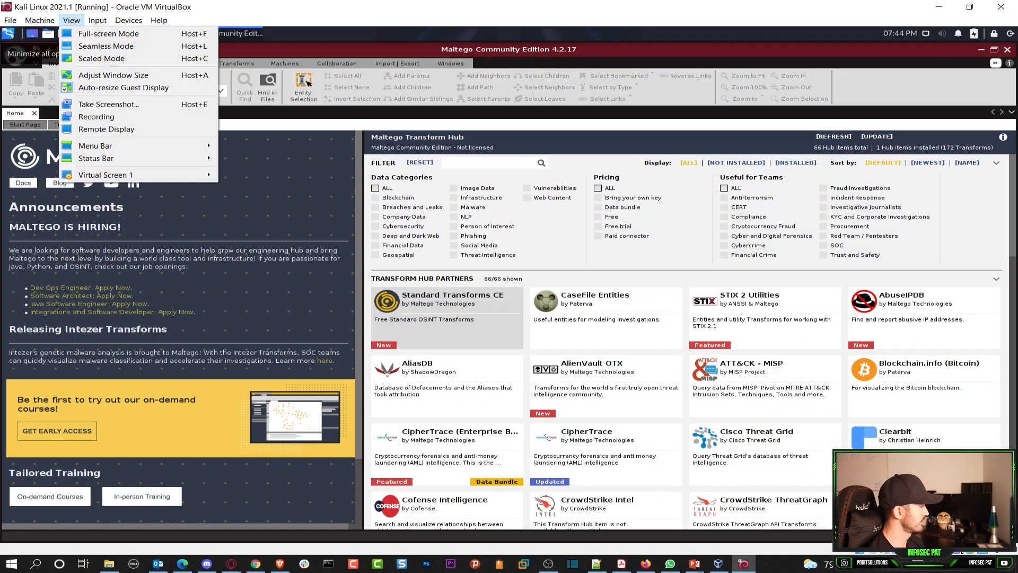
mouse_move(106, 33)
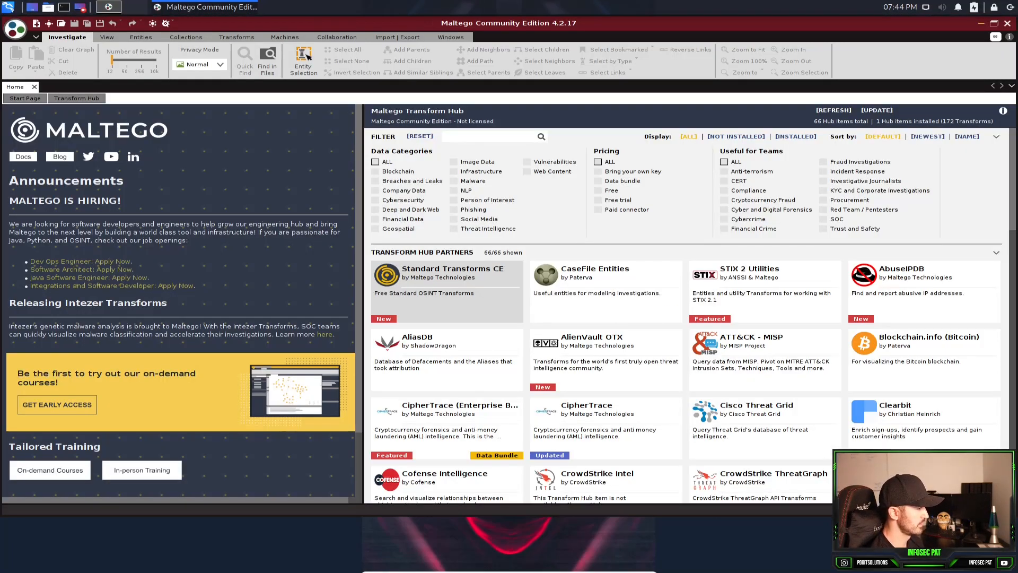
click(982, 23)
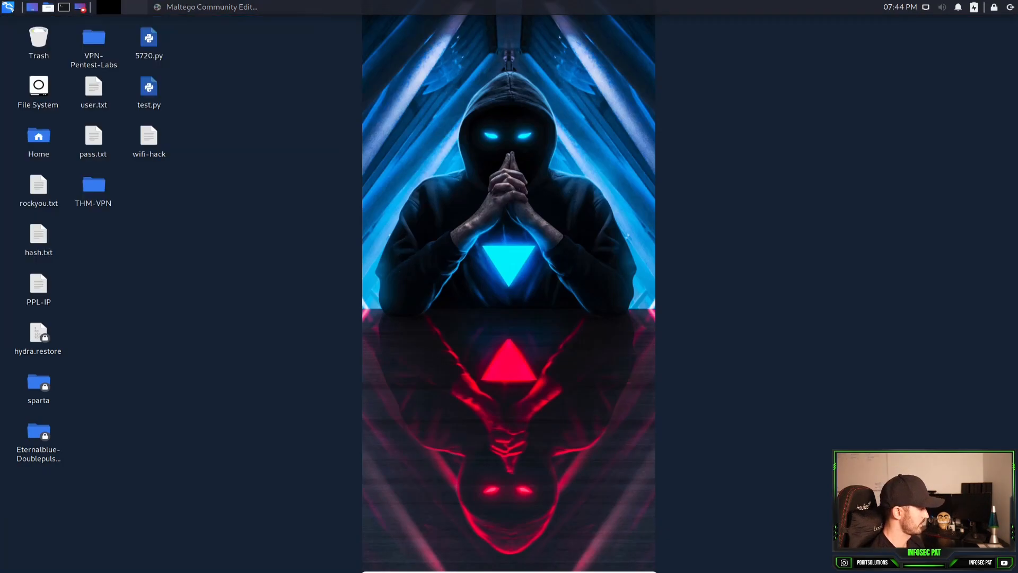
Step: In Firefox, Google 'maltego register' and go to the Register a Maltego CE Account result
click(95, 9)
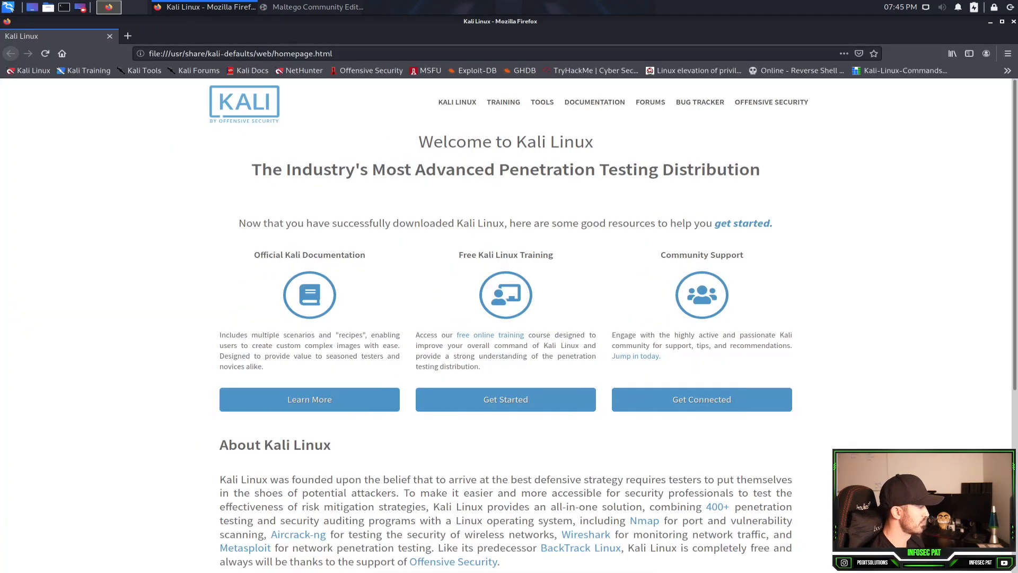
text(google.com/)
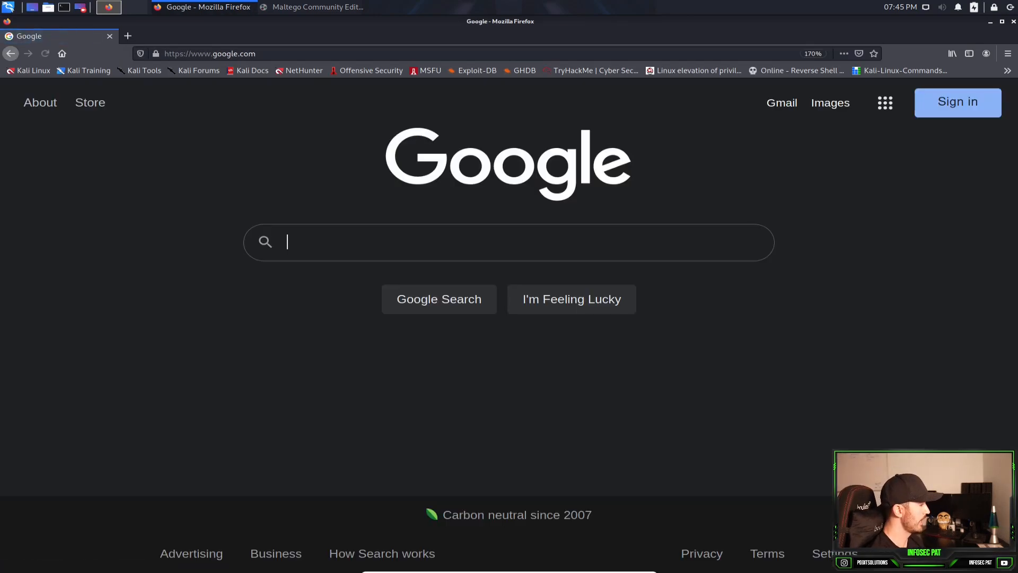
text(mal)
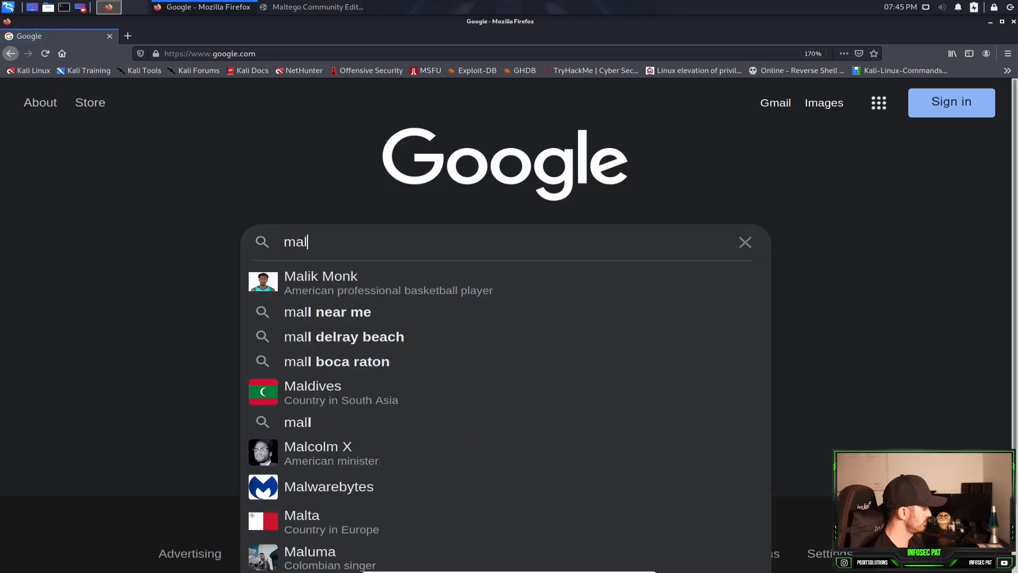
text(maltego register)
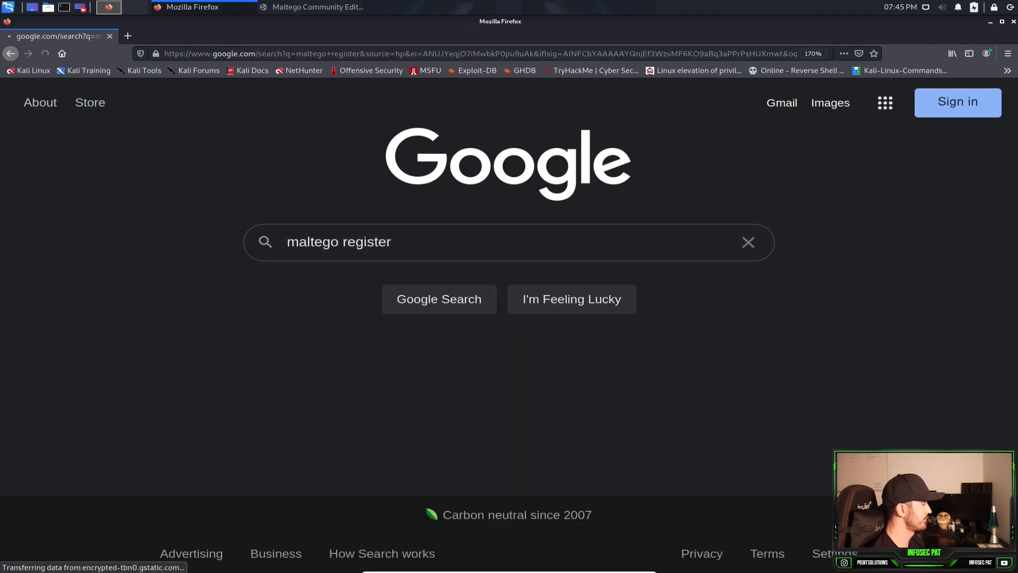
click(439, 299)
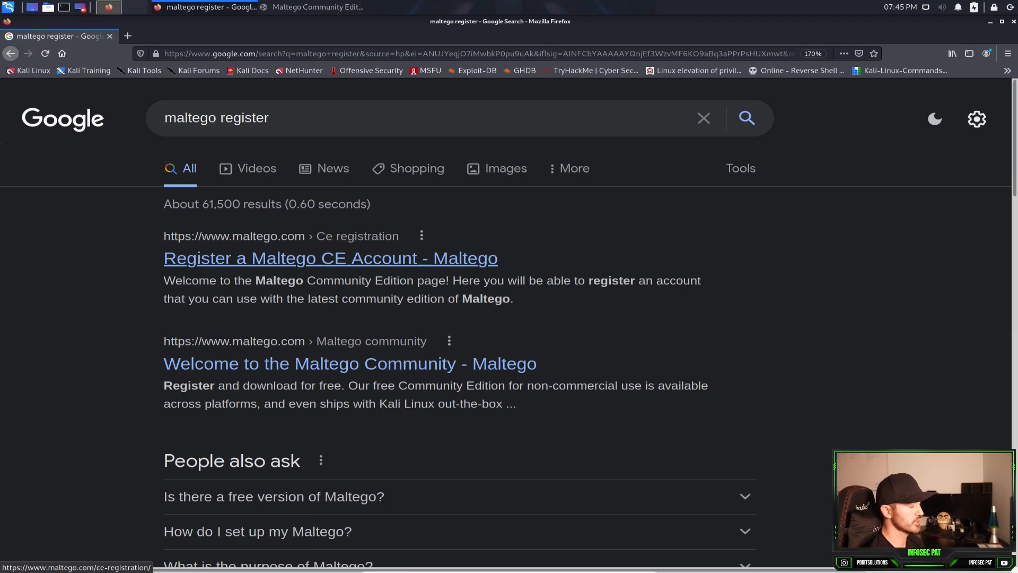
click(330, 257)
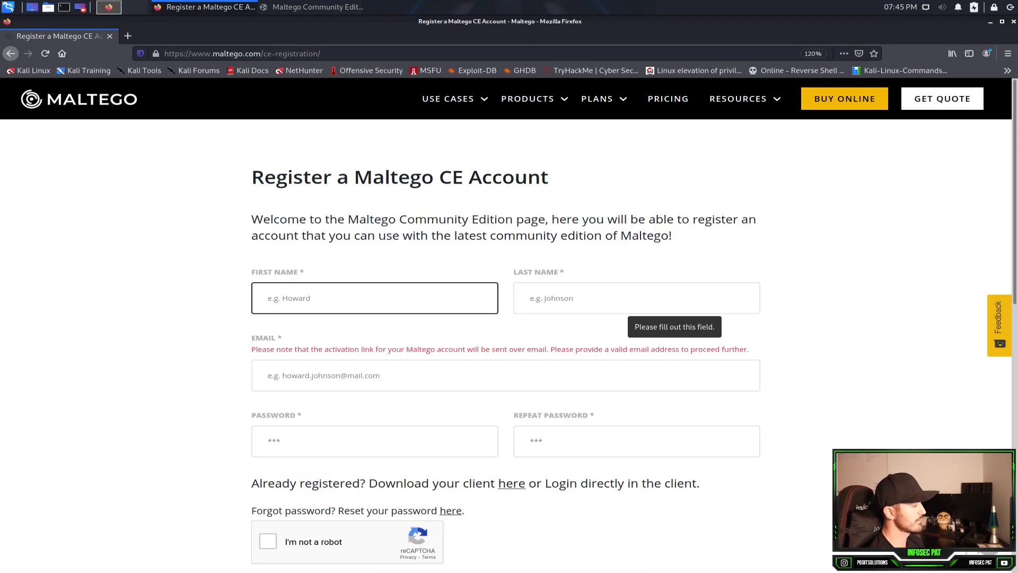
Step: Leave the CE registration form unfilled, dismiss the demo popup and return to Maltego
click(375, 298)
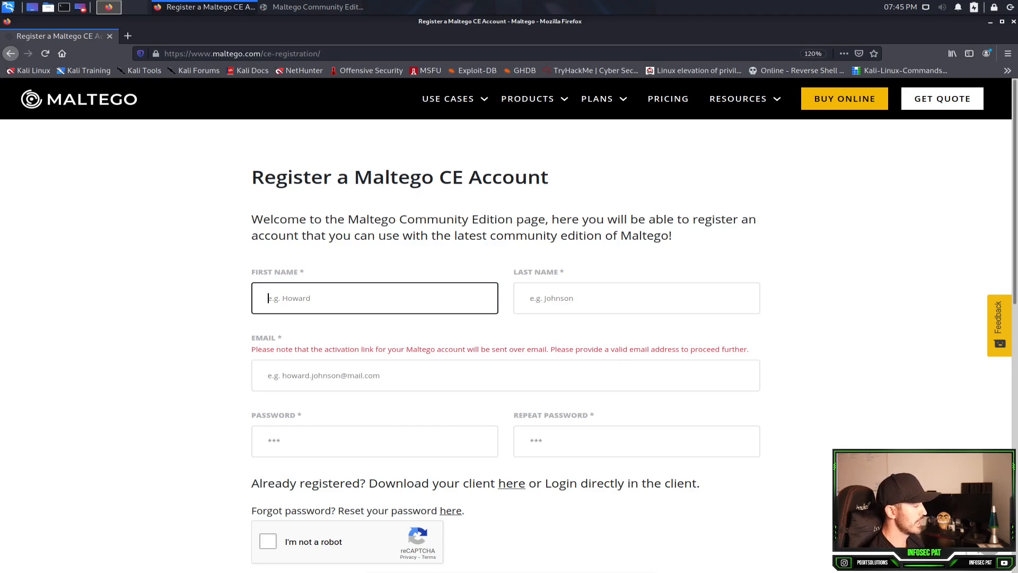
scroll(down, 3)
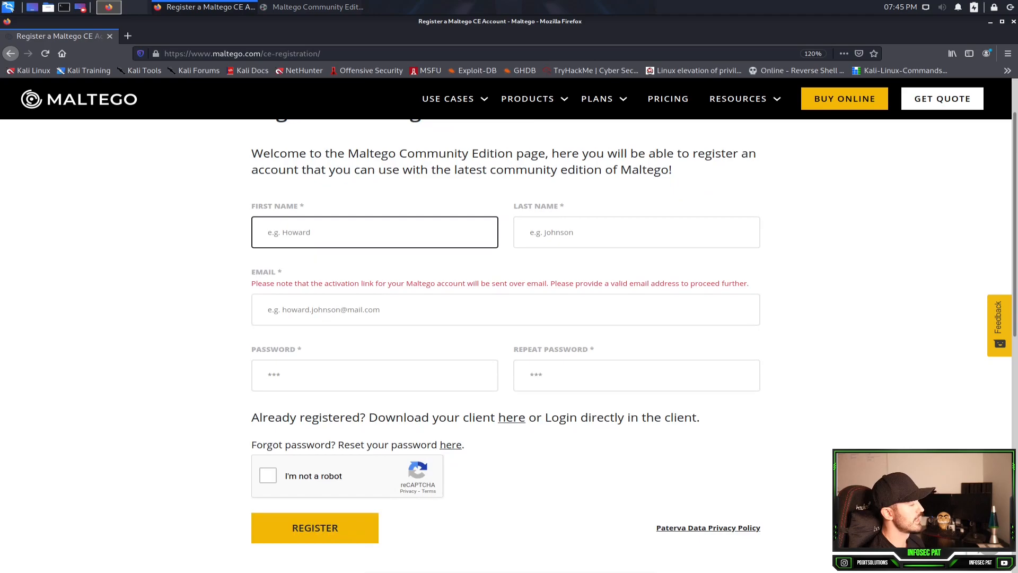
click(315, 529)
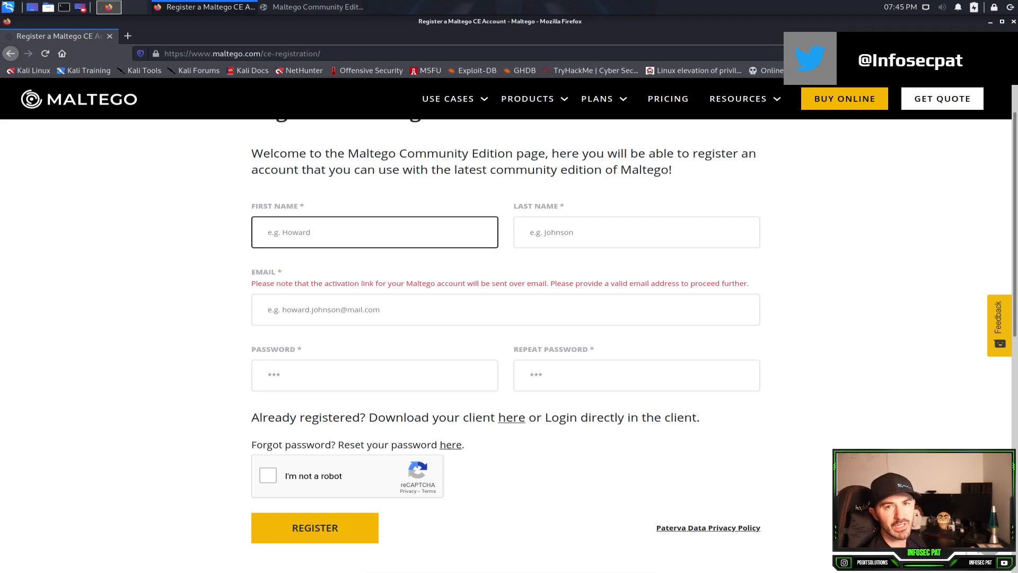
click(374, 231)
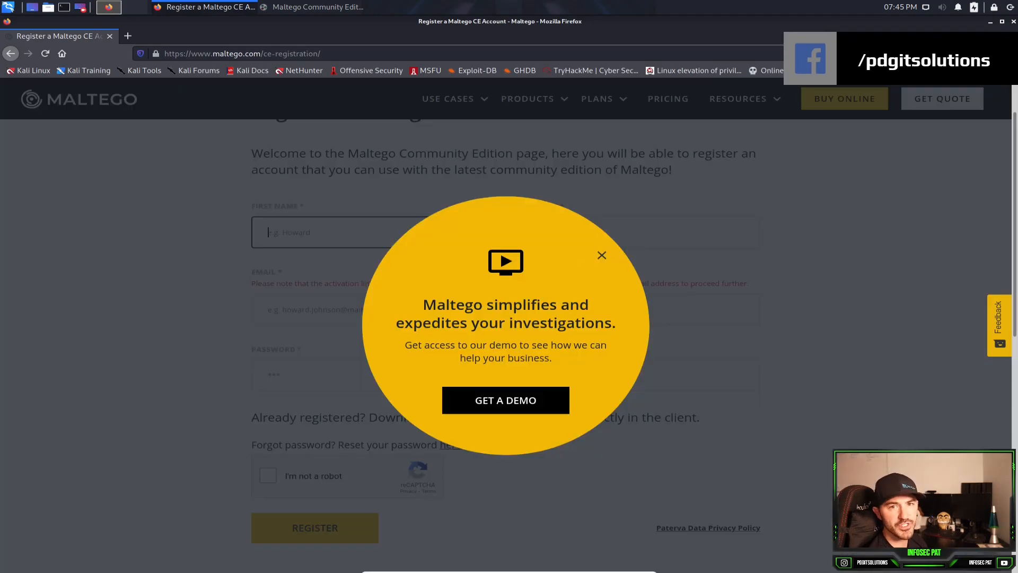
click(601, 255)
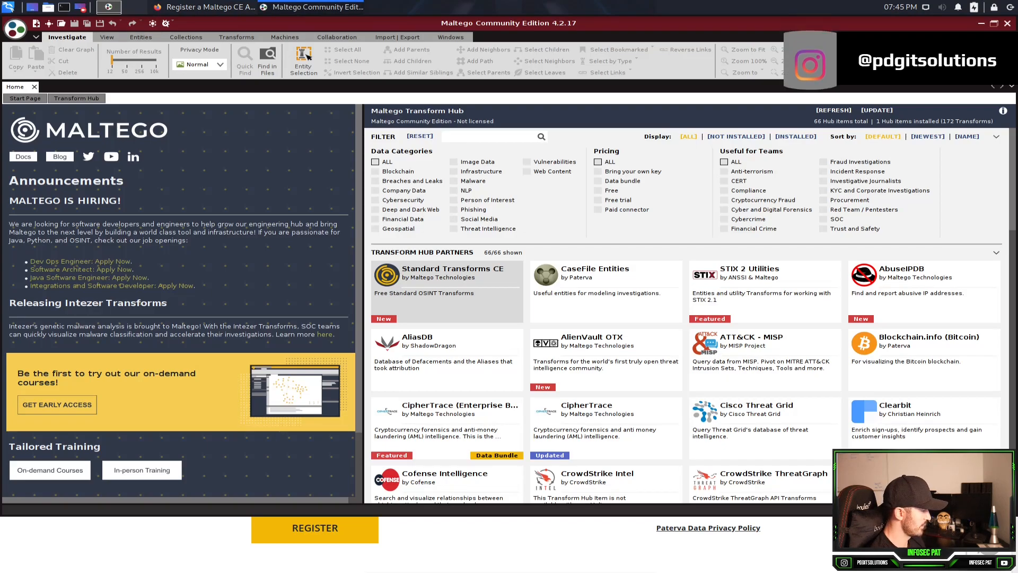
Step: Maximize Maltego and filter the Transform Hub to Free items, showing 20 of 66
click(203, 9)
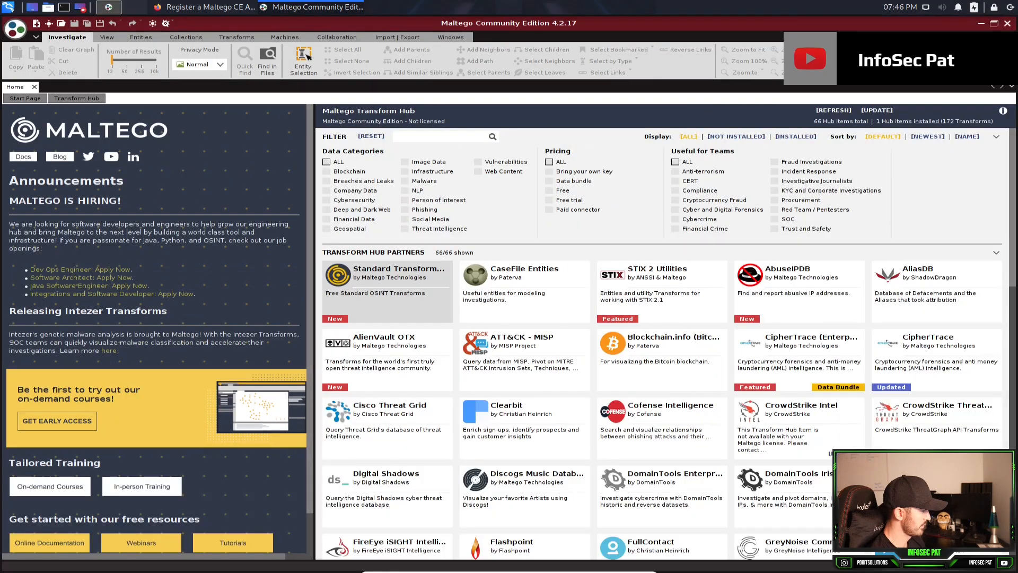
mouse_move(371, 136)
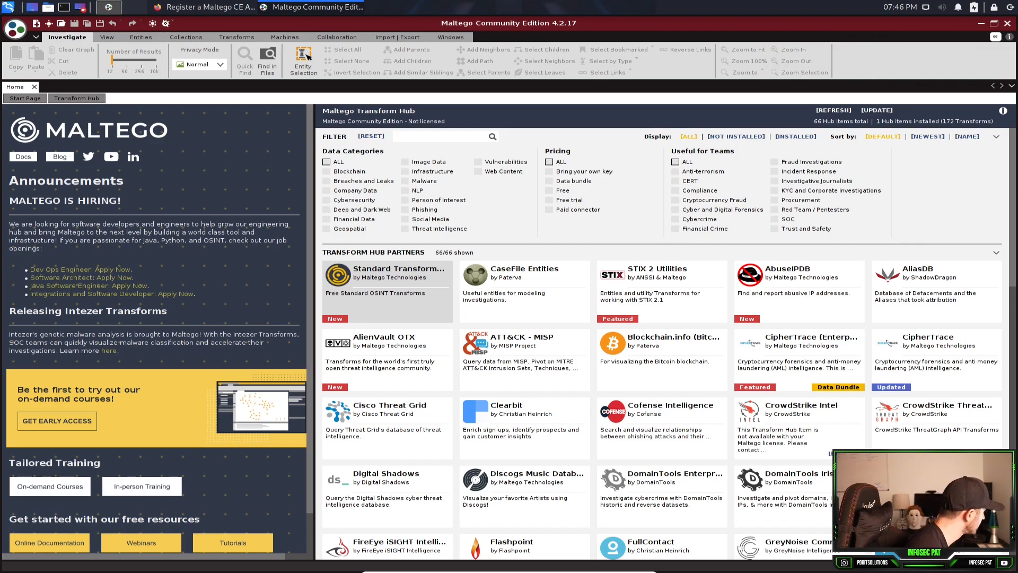
click(106, 37)
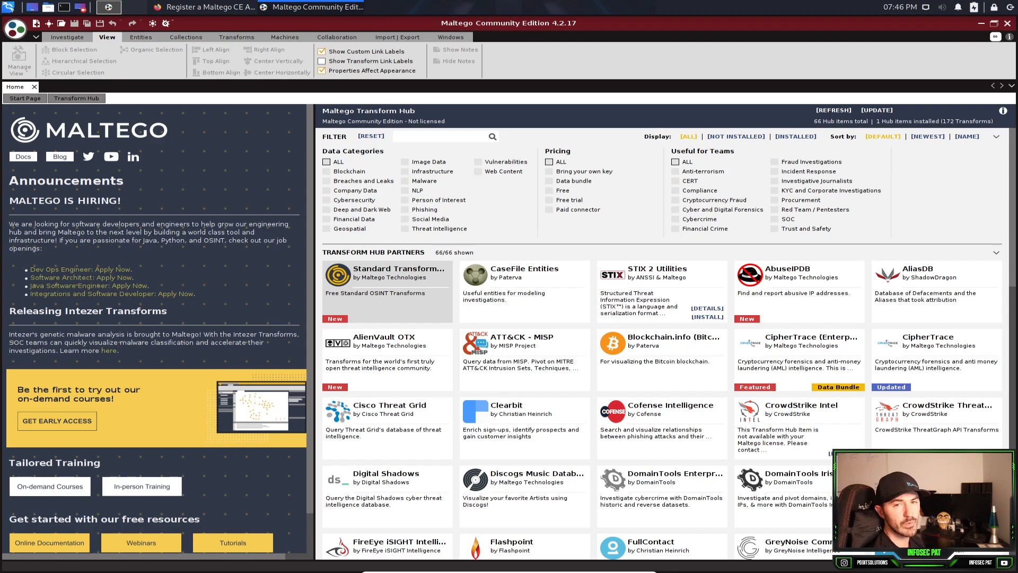
click(550, 189)
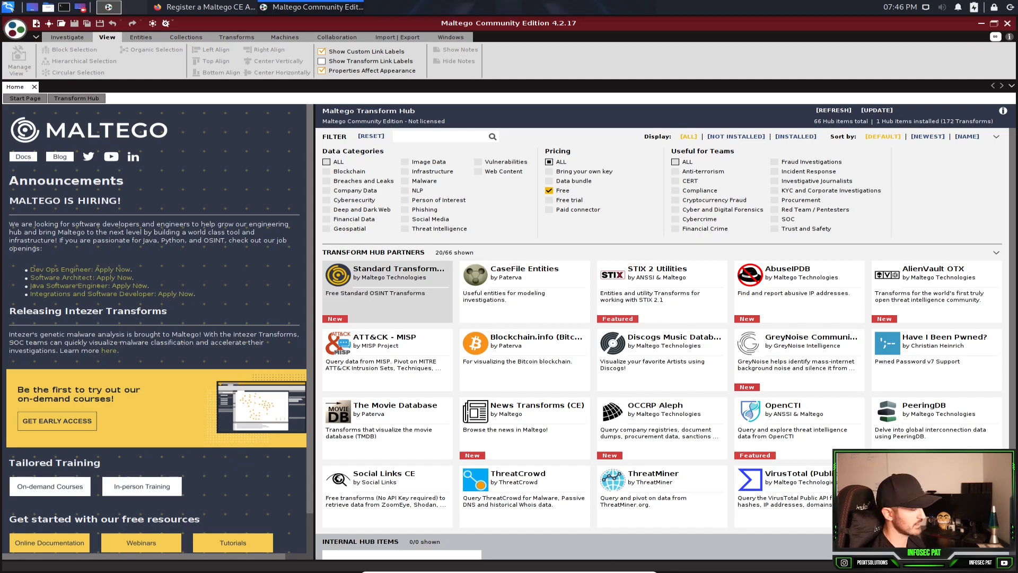
mouse_move(661, 434)
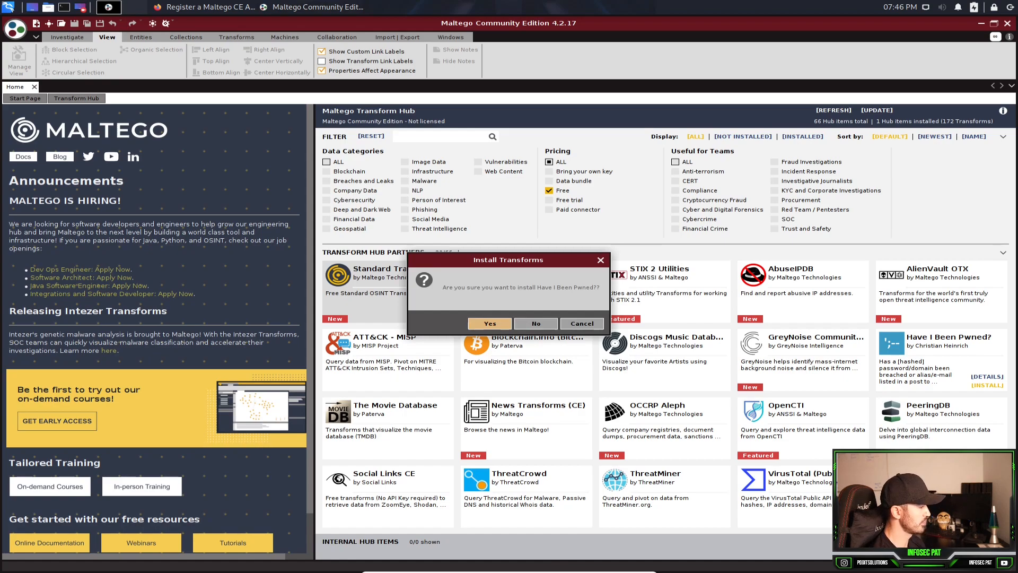
Step: Confirm and finish installing Have I Been Pwned?, then dismiss its details window
click(490, 324)
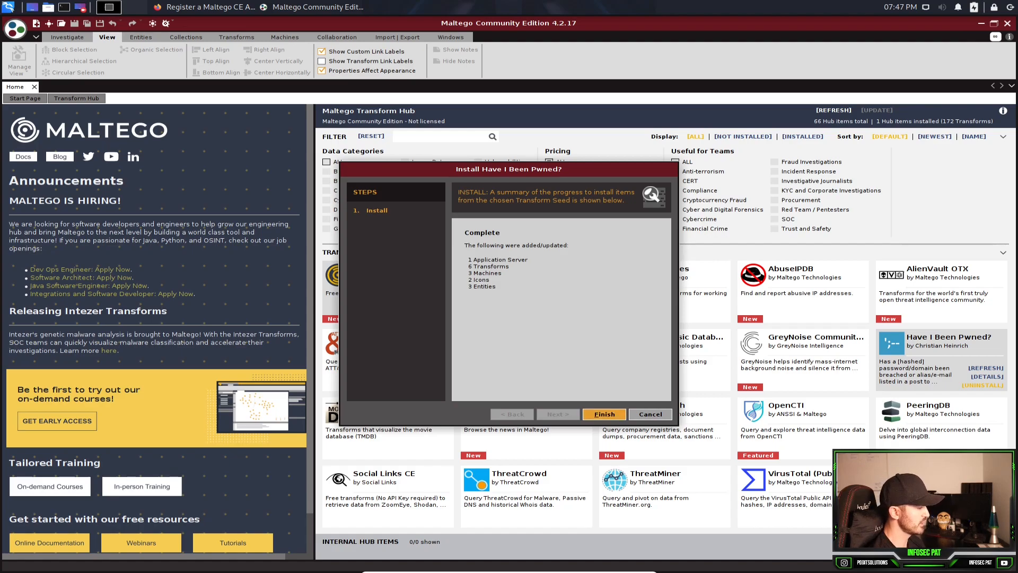
click(604, 414)
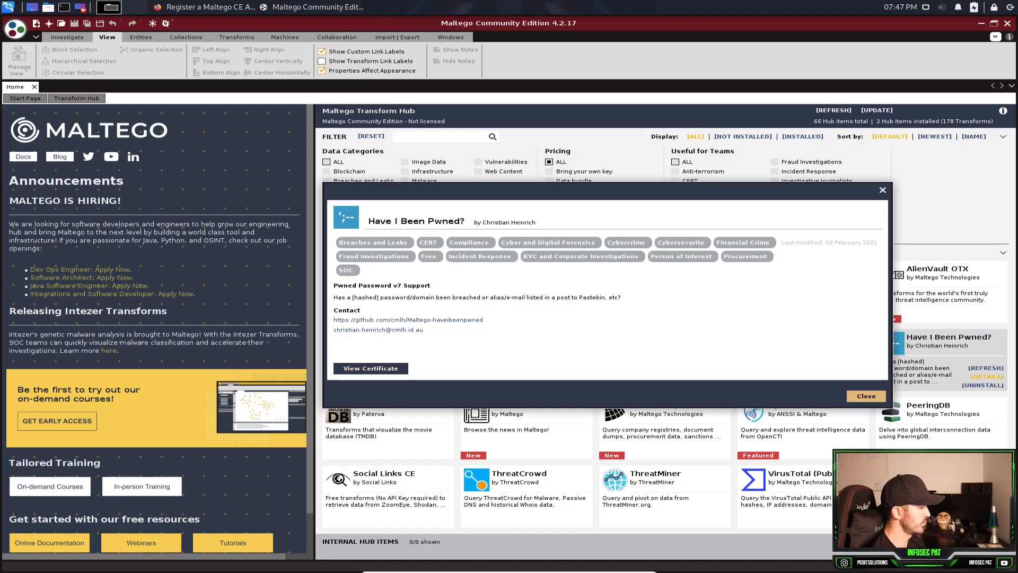
click(865, 397)
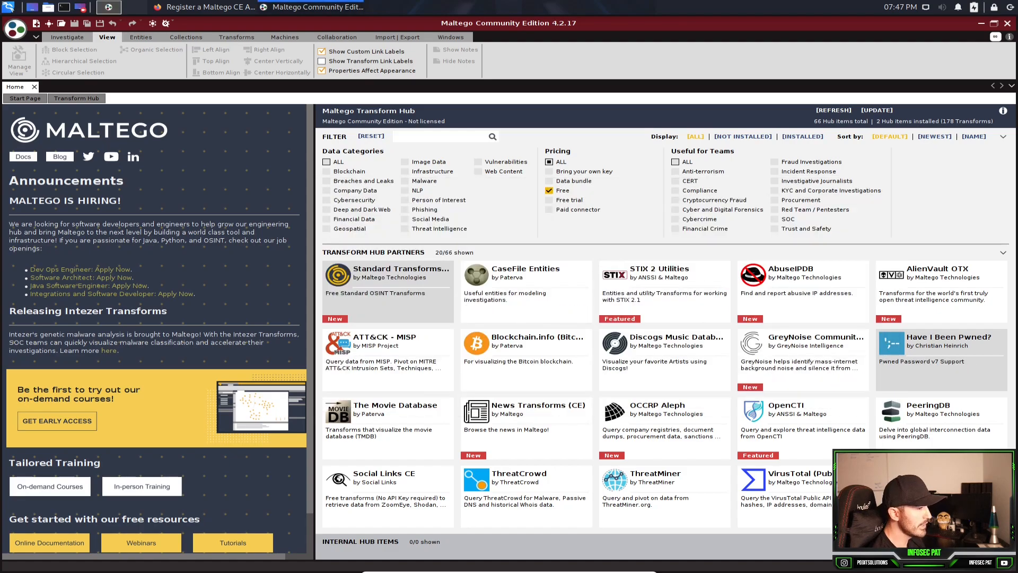
mouse_move(662, 297)
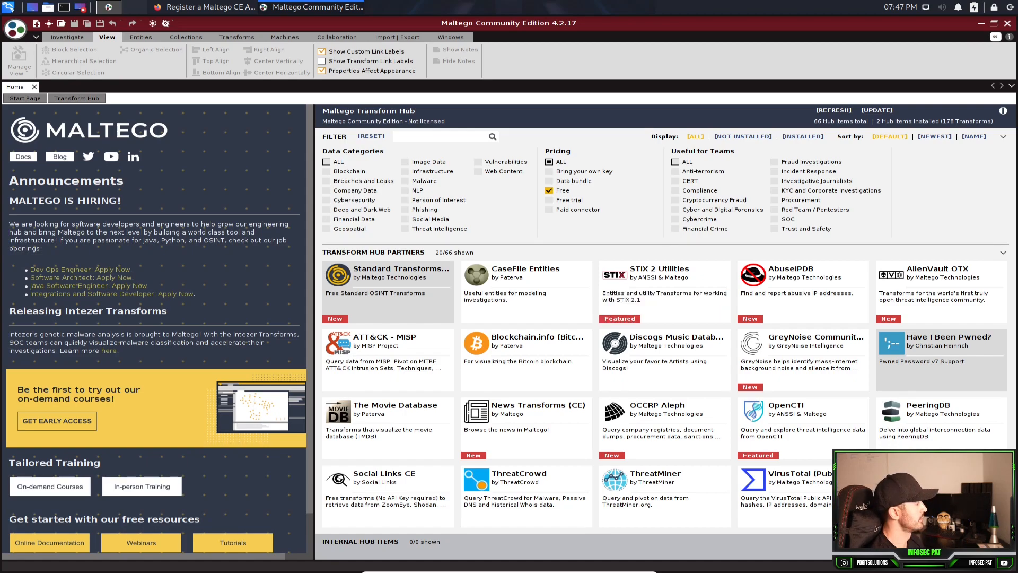
mouse_move(34, 24)
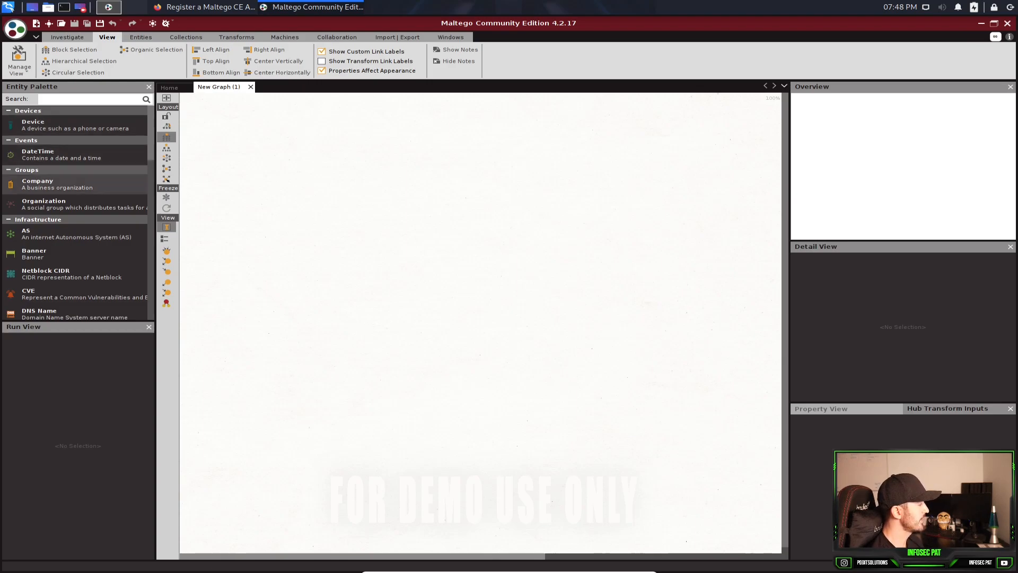
scroll(down, 3)
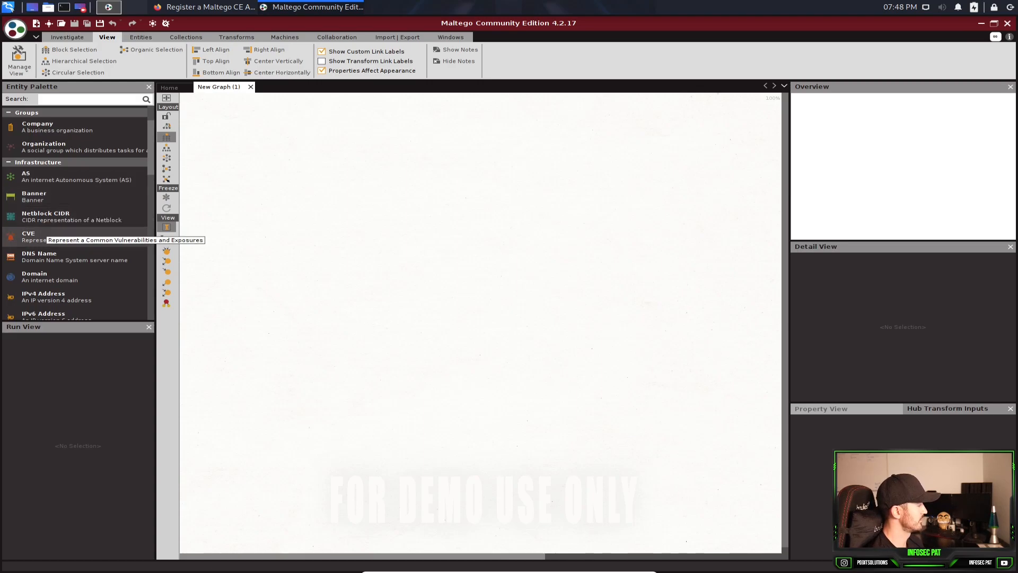
mouse_move(38, 255)
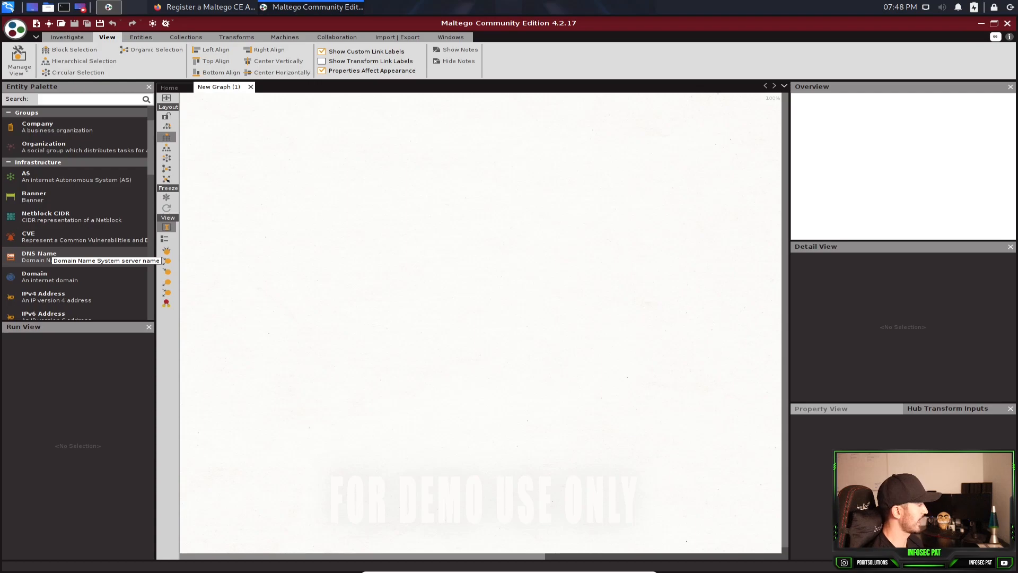
mouse_move(28, 234)
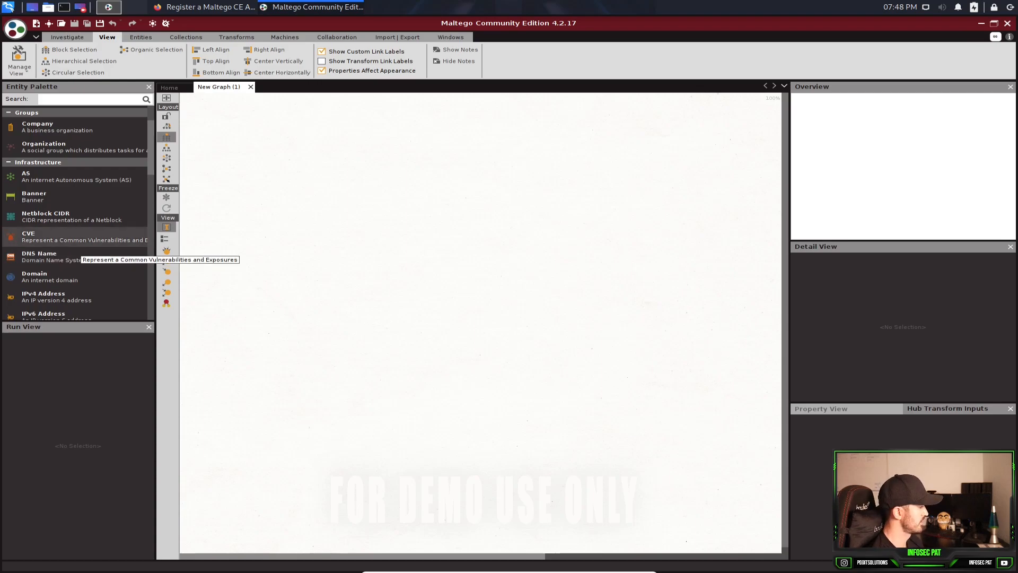
scroll(down, 3)
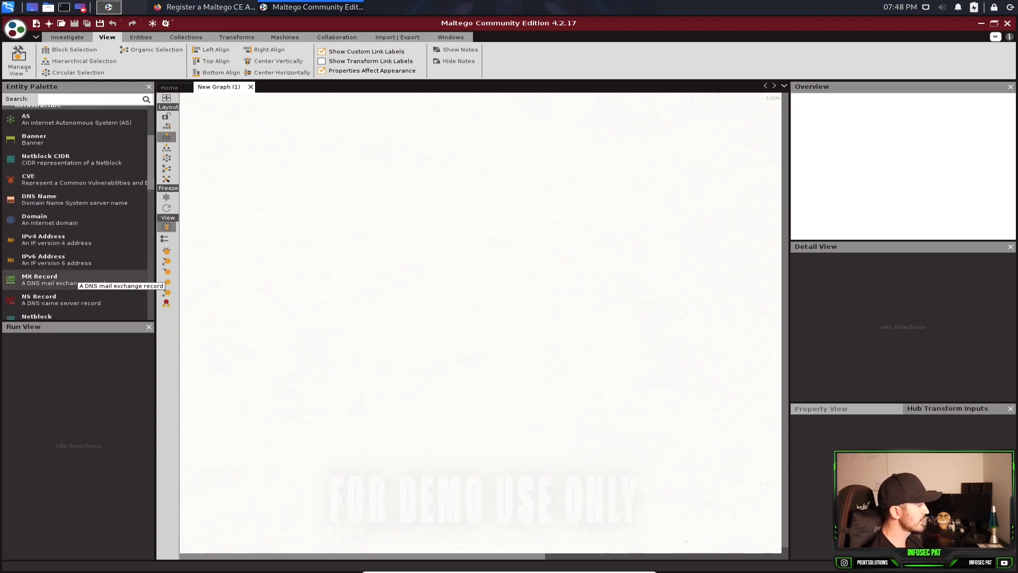
scroll(down, 3)
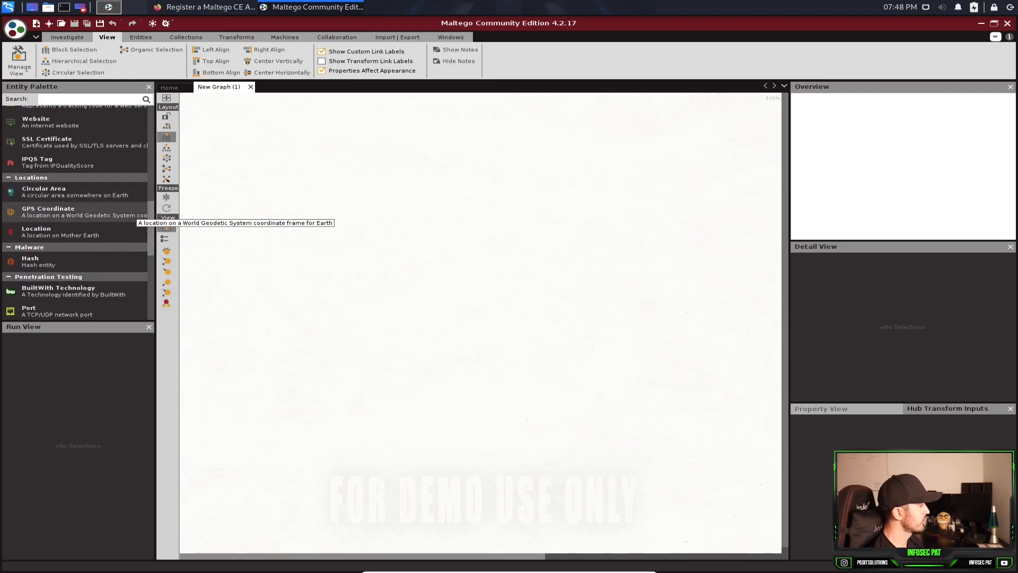
scroll(down, 3)
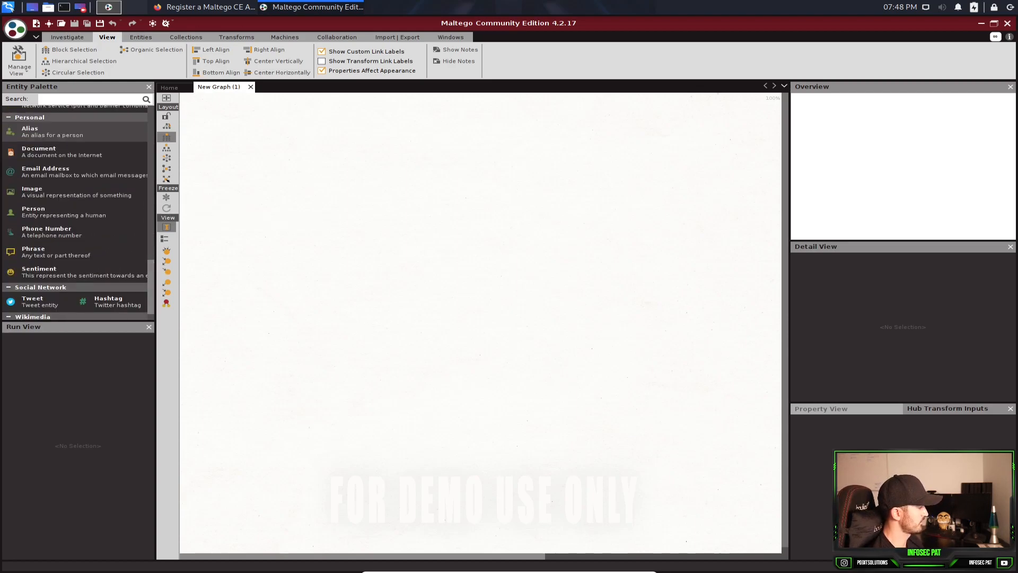
mouse_move(33, 210)
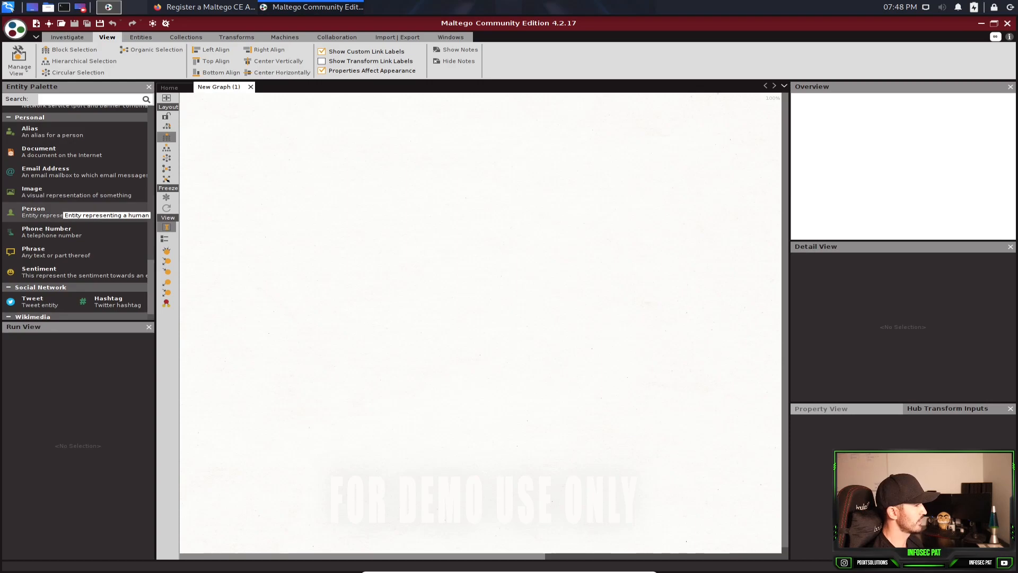
mouse_move(46, 231)
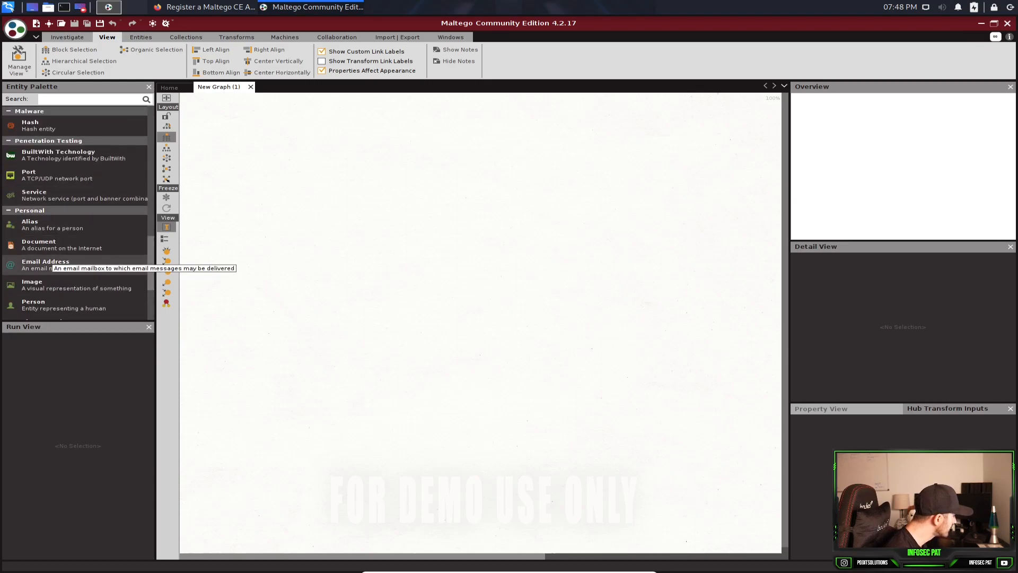
mouse_move(31, 281)
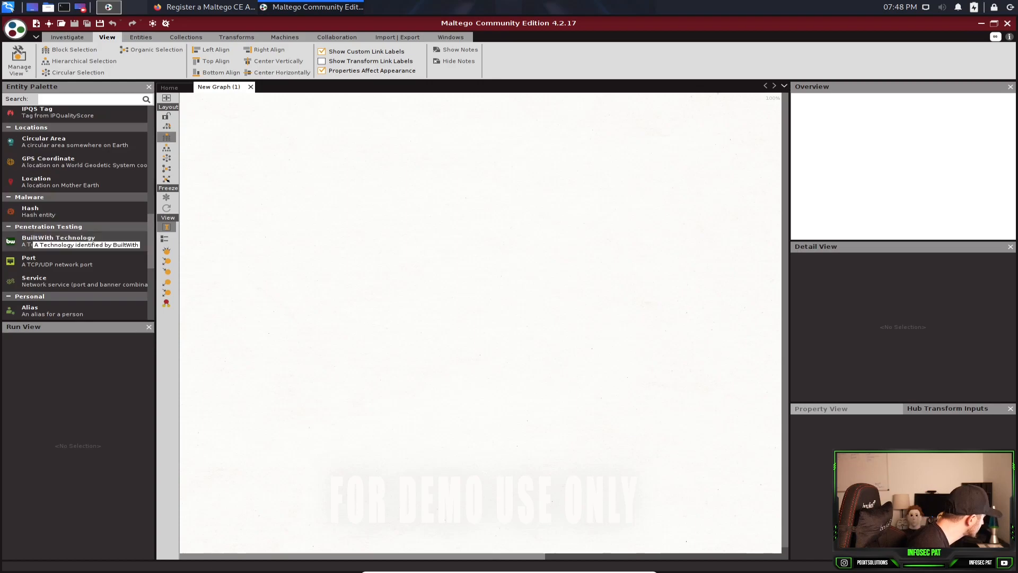
scroll(down, 3)
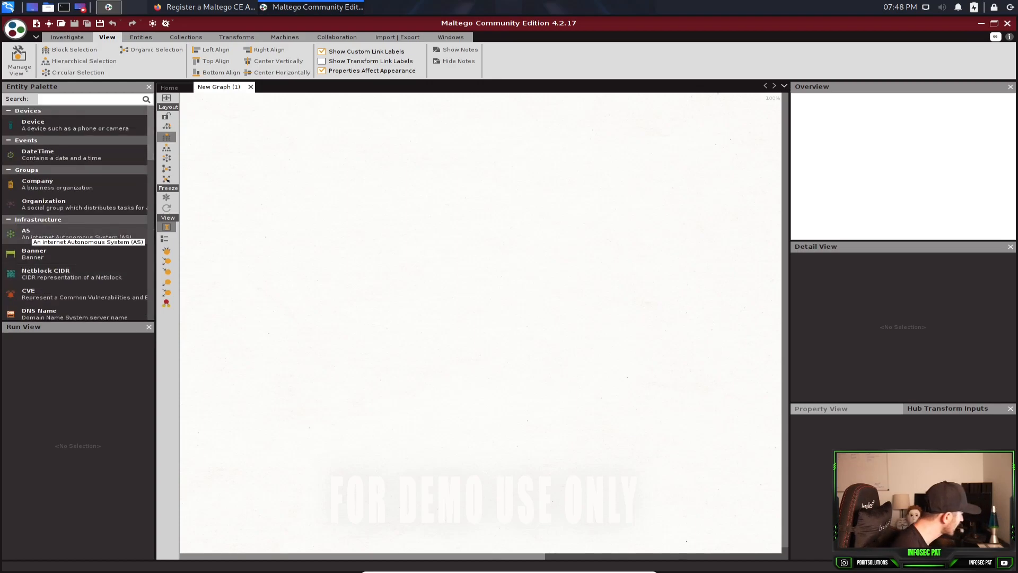
Step: Find the Website entity via a 'web' palette search and place it on the graph
text(web)
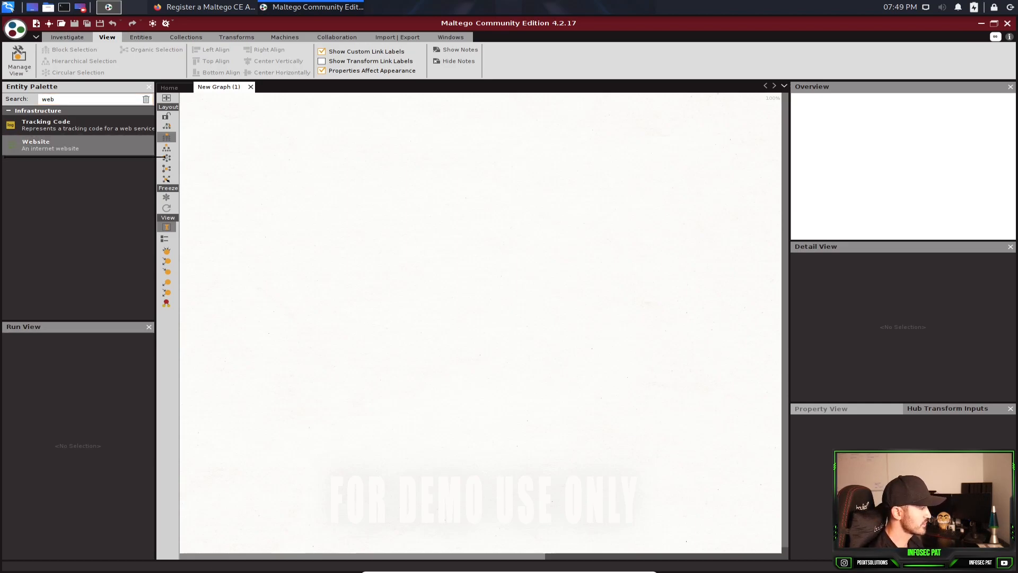
drag(36, 145, 431, 195)
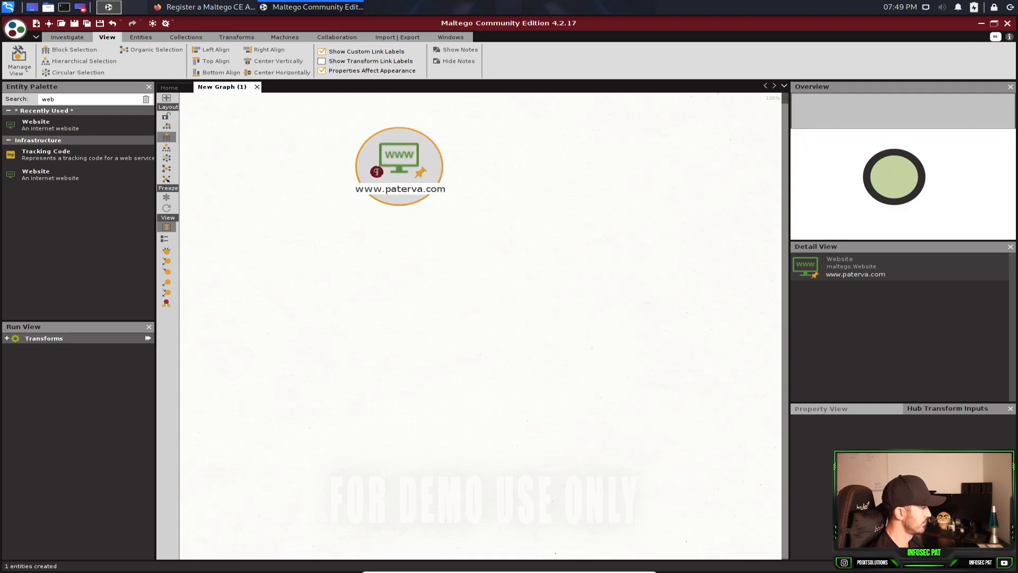
drag(399, 163, 376, 143)
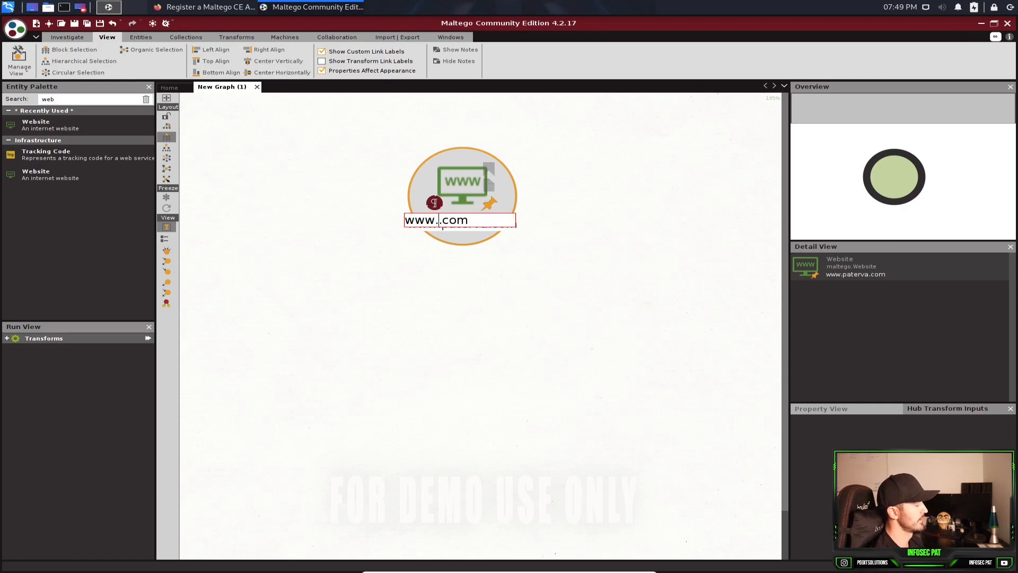
text(try)
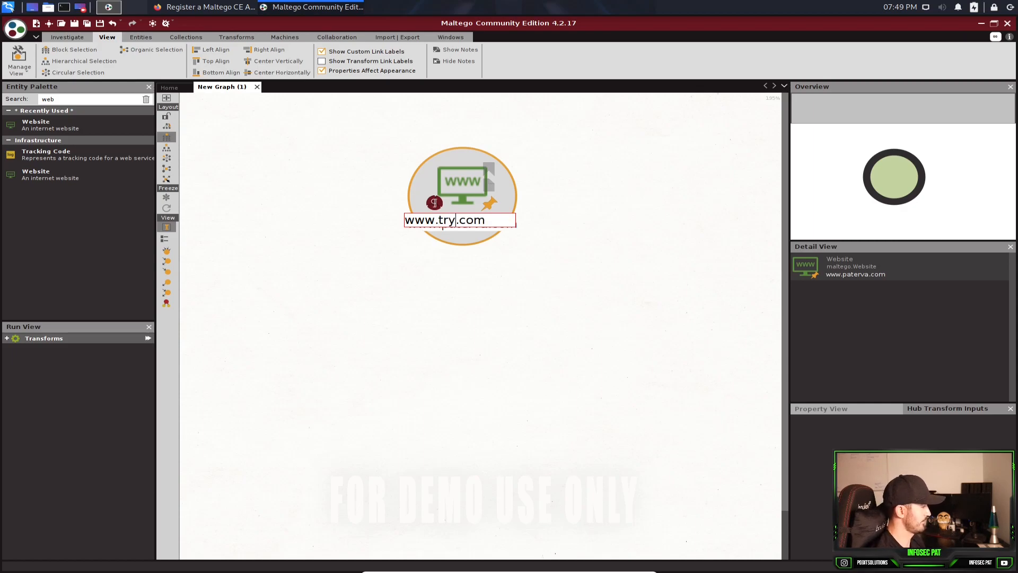
text(hackme)
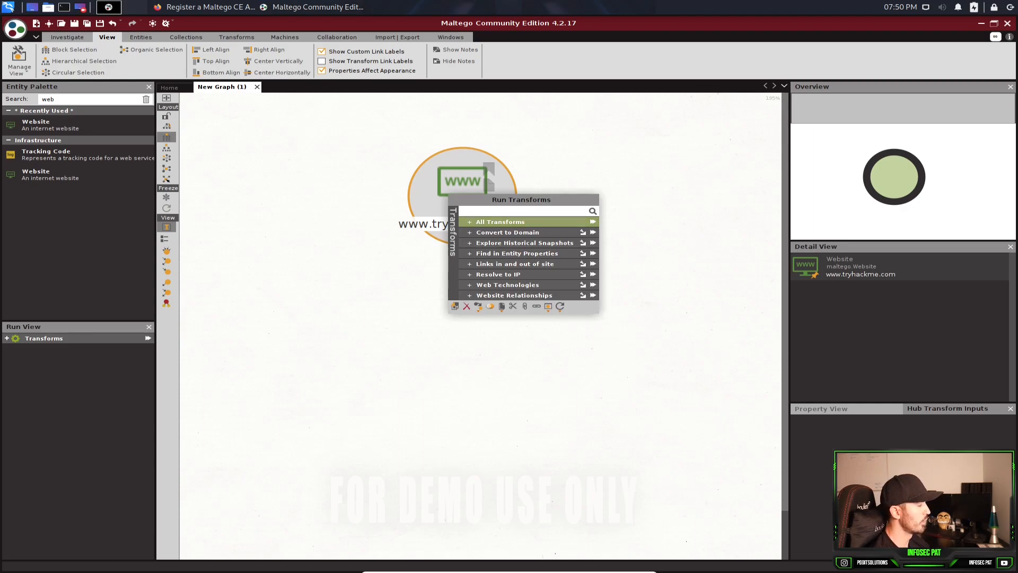
click(501, 222)
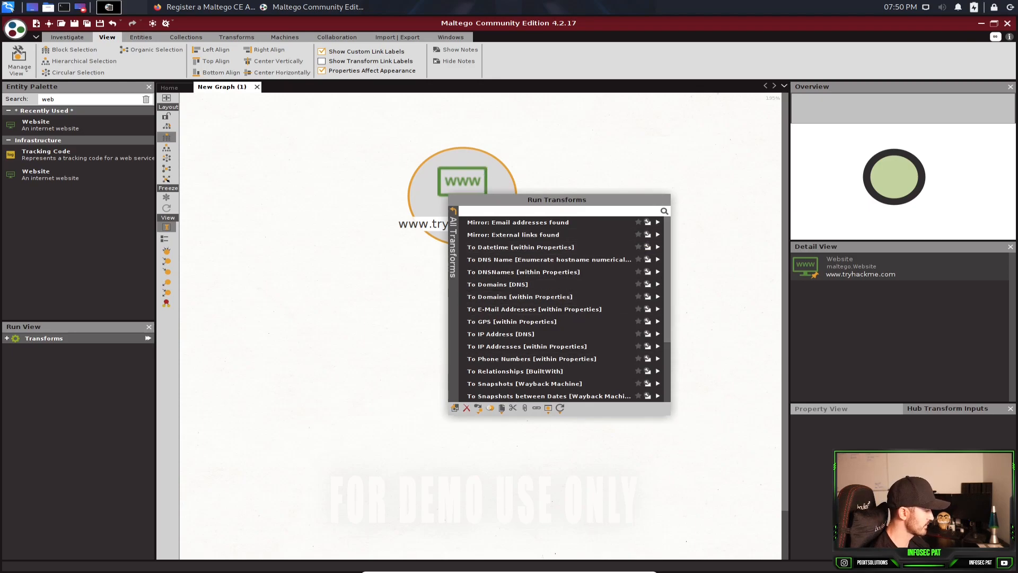
mouse_move(544, 271)
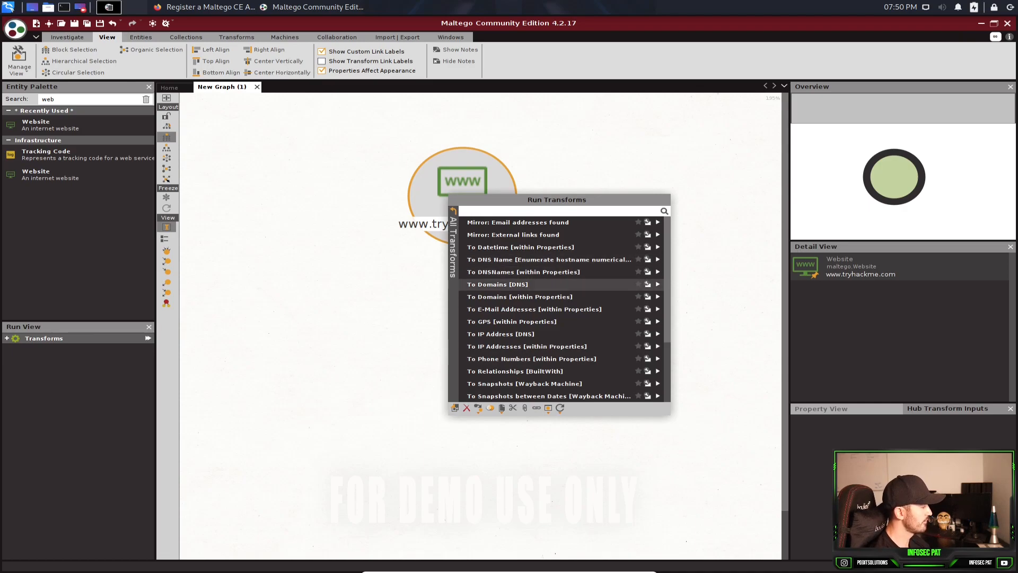
click(496, 284)
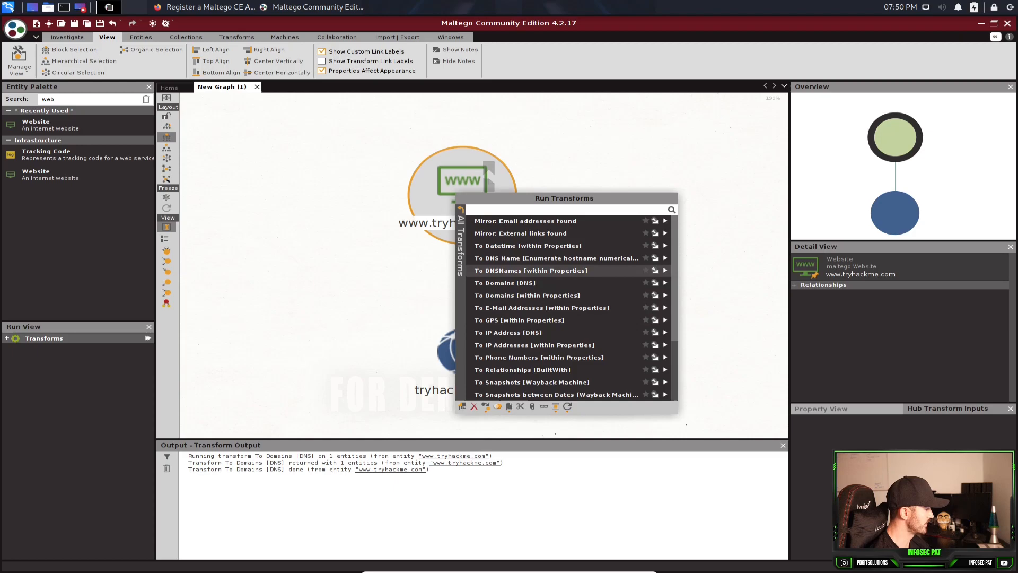
mouse_move(531, 270)
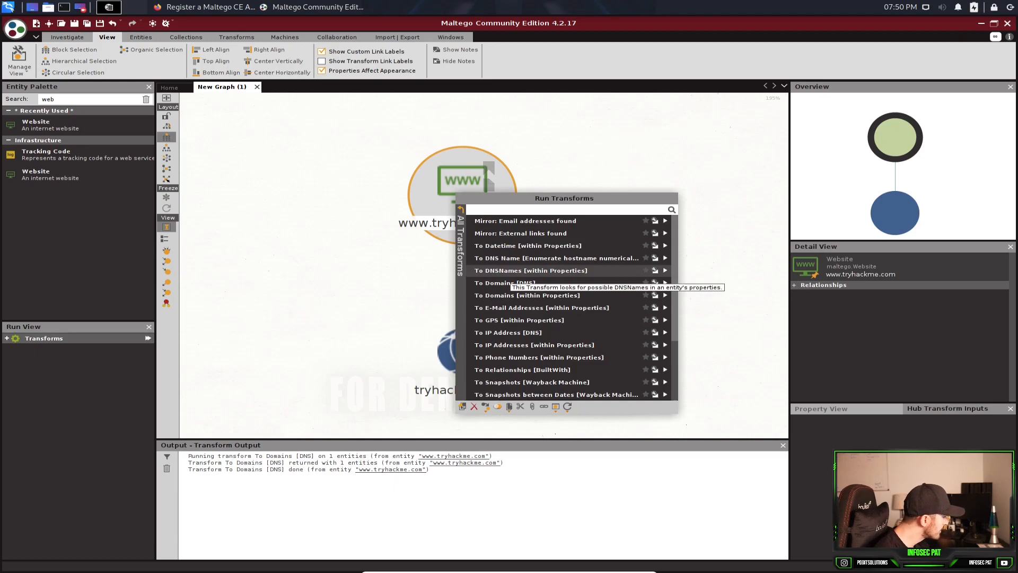
mouse_move(509, 332)
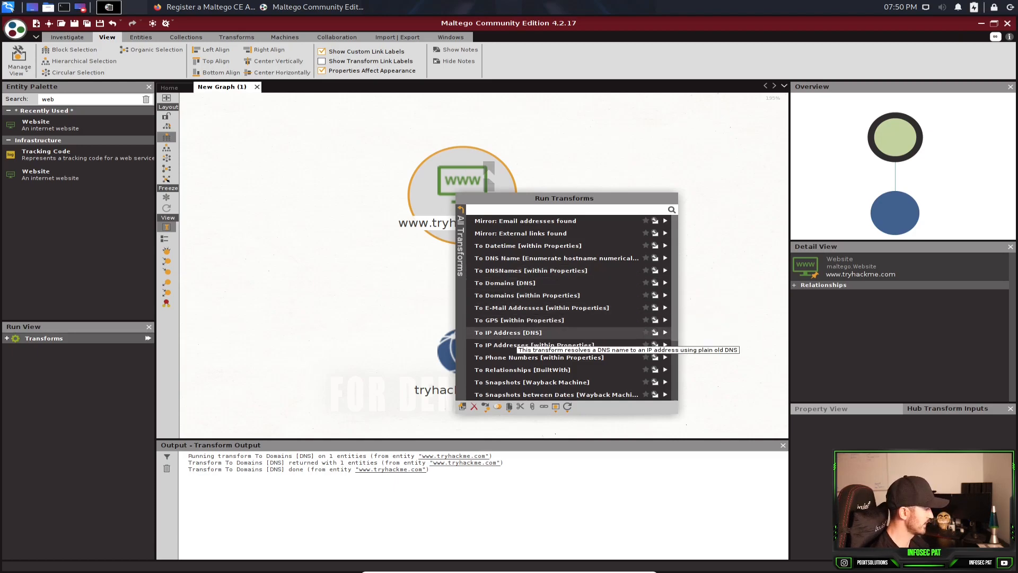
click(508, 332)
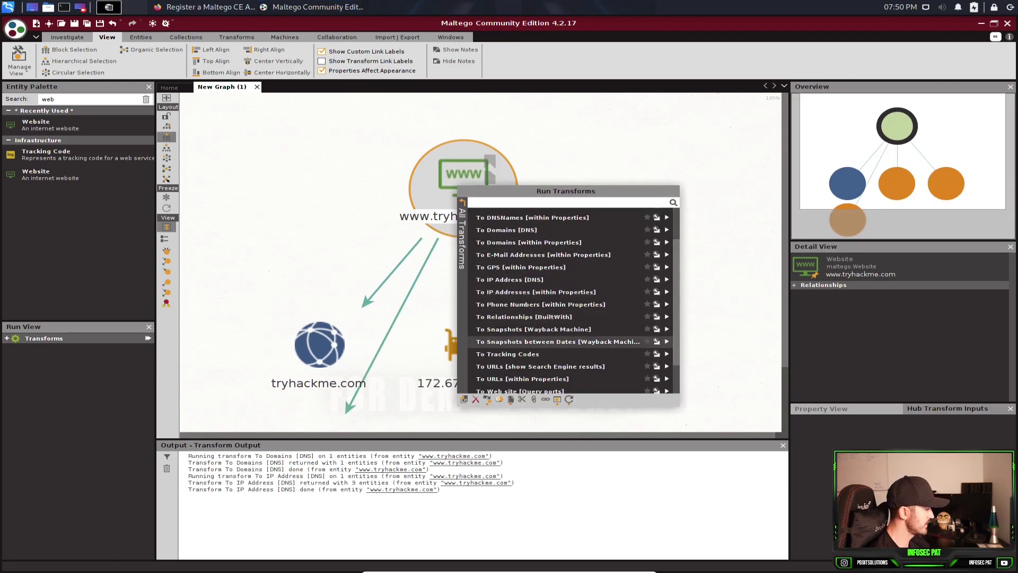
scroll(down, 3)
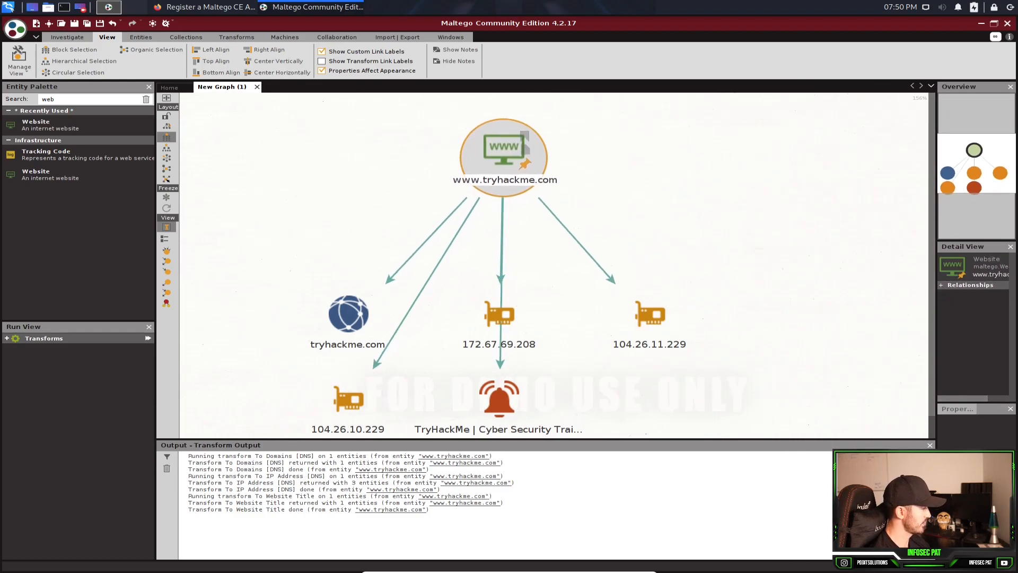
click(348, 313)
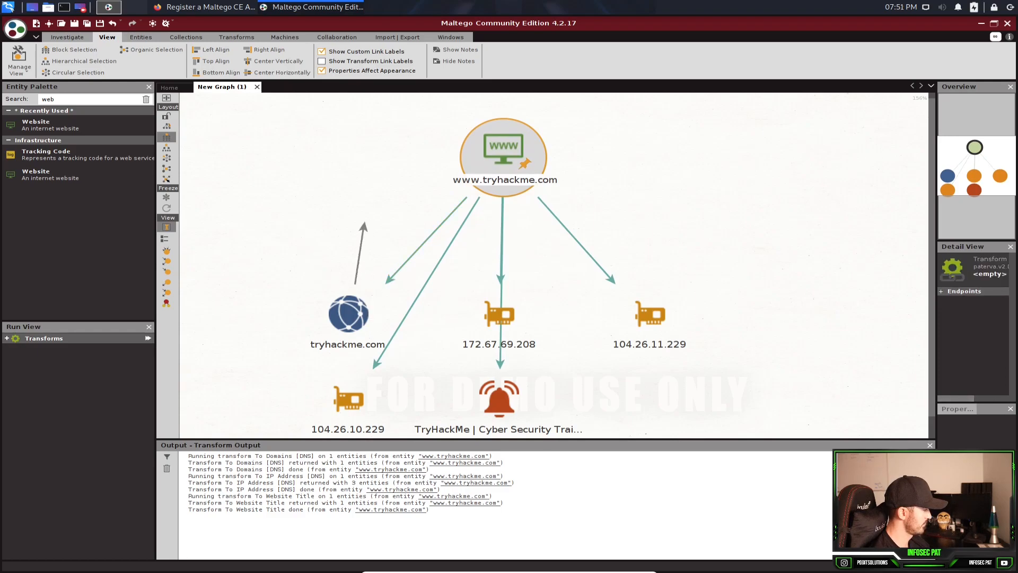
click(503, 154)
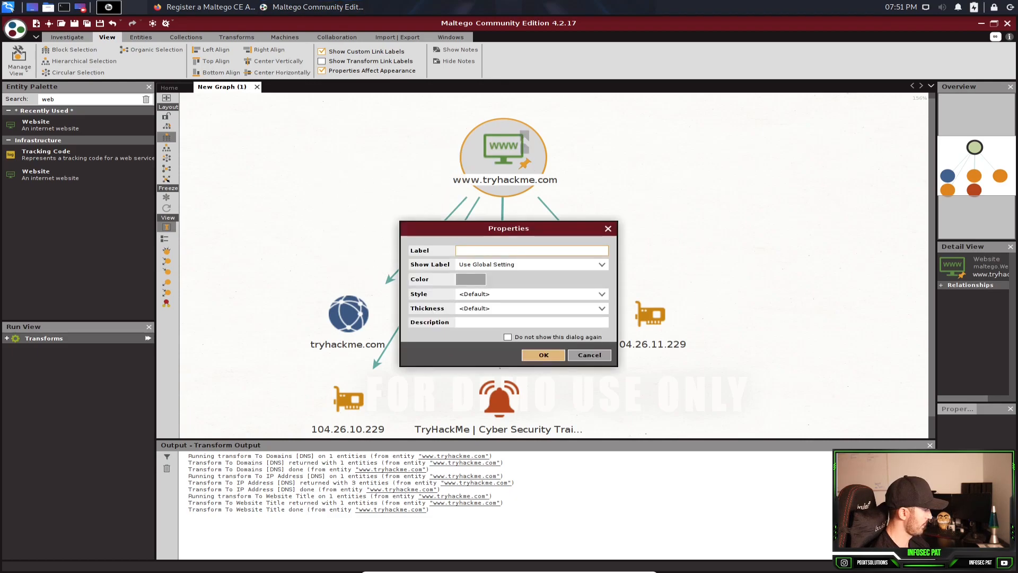
click(543, 354)
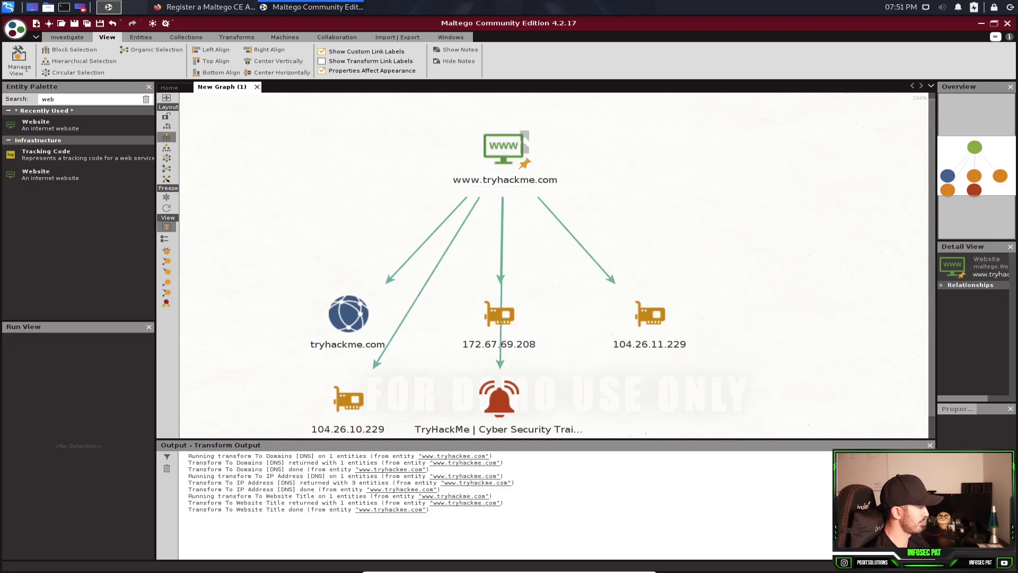
click(505, 148)
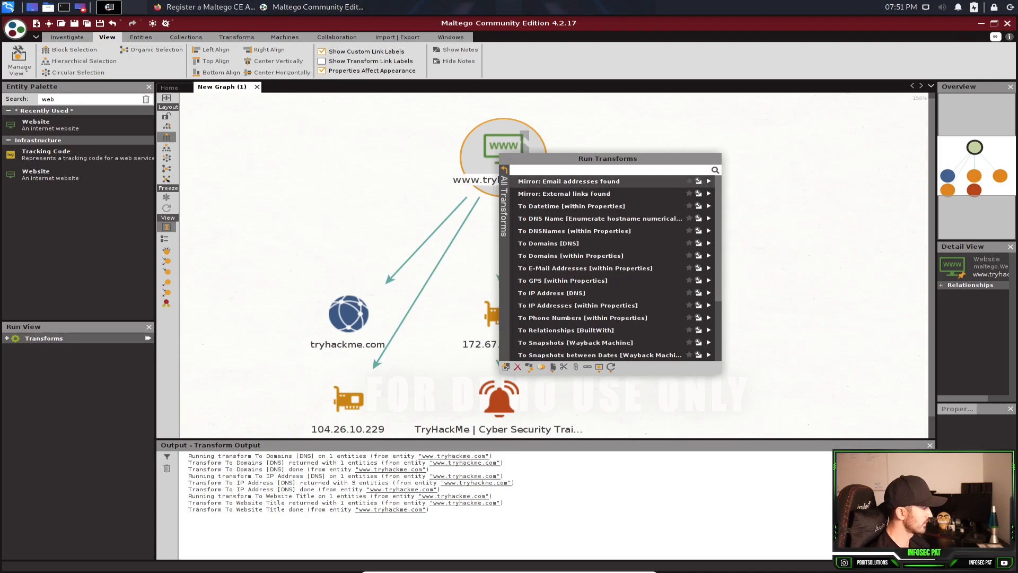
mouse_move(563, 193)
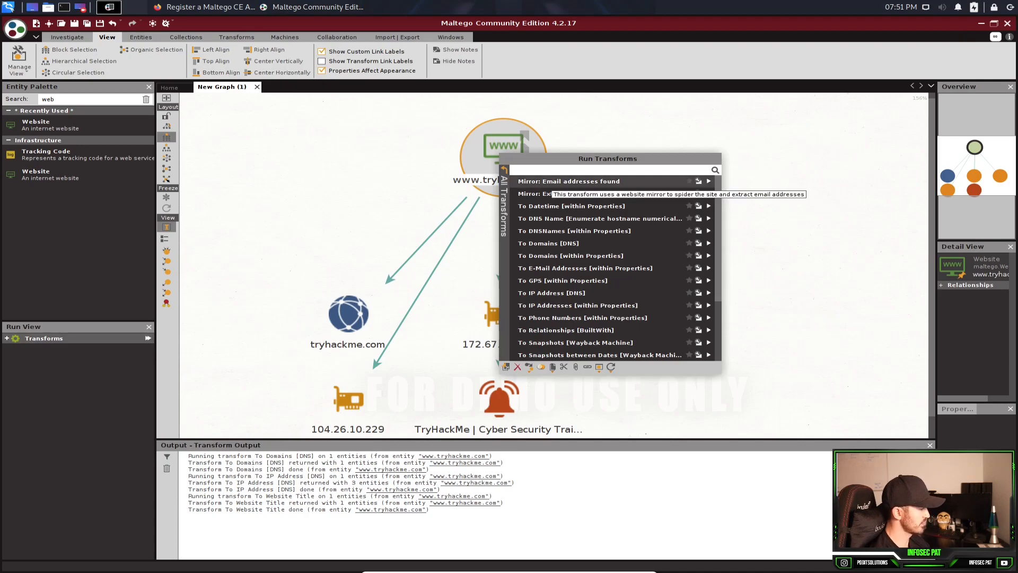
click(585, 267)
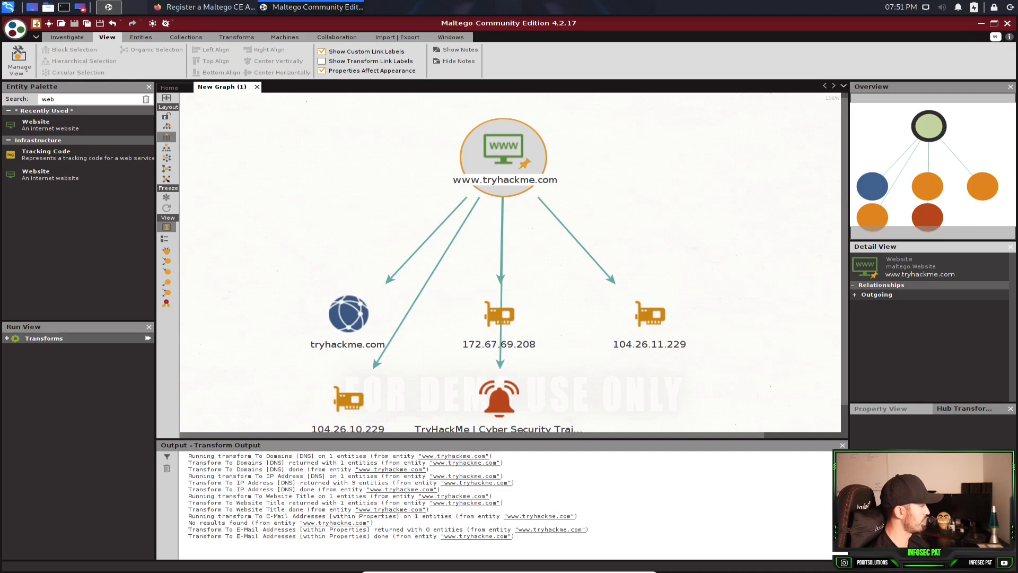
click(13, 25)
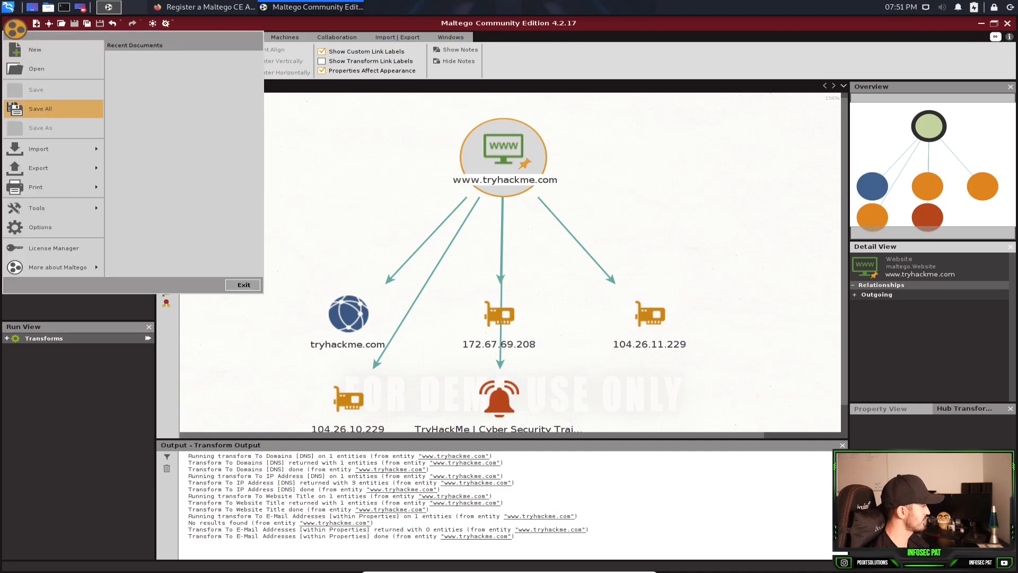
Step: Save the graph to disk as 'tryhackme-website' via Save All, then start a new blank graph
click(40, 108)
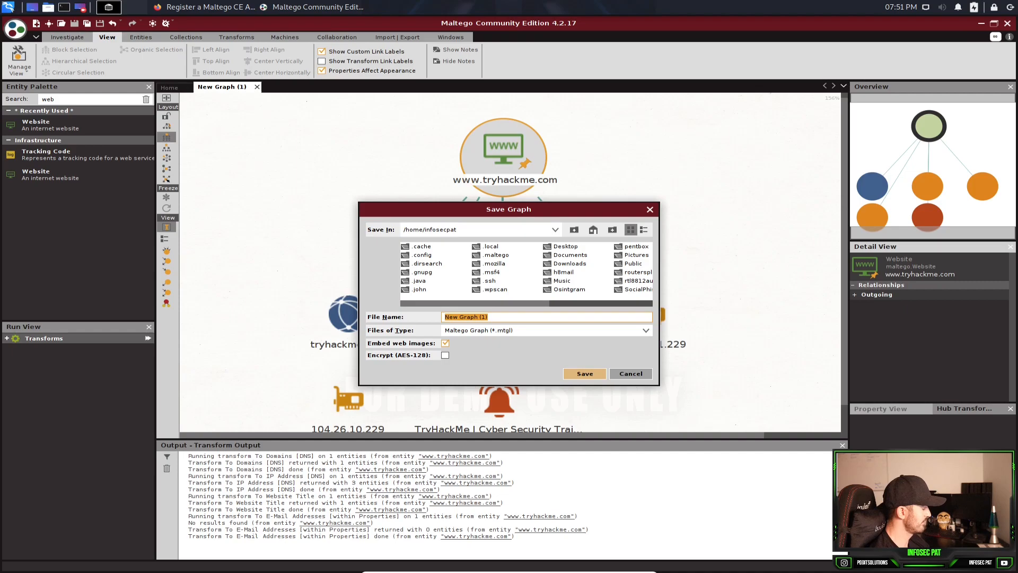
text(tryhackme-)
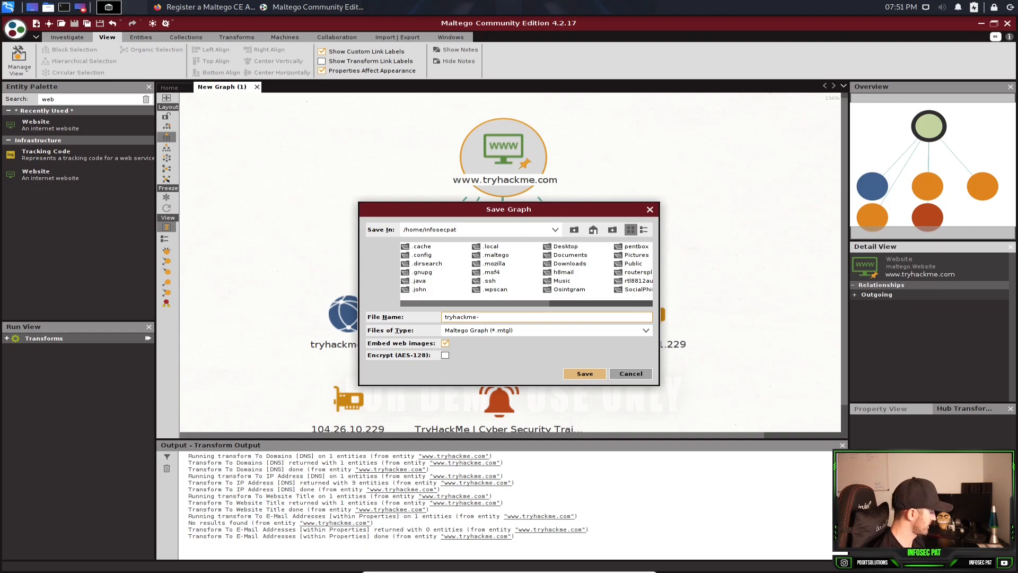
text(website)
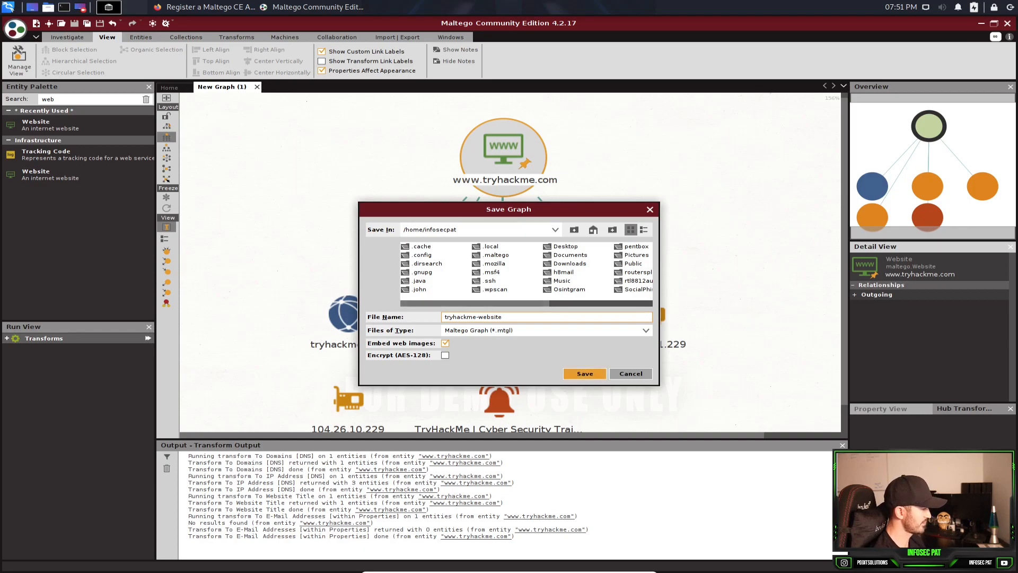
click(584, 374)
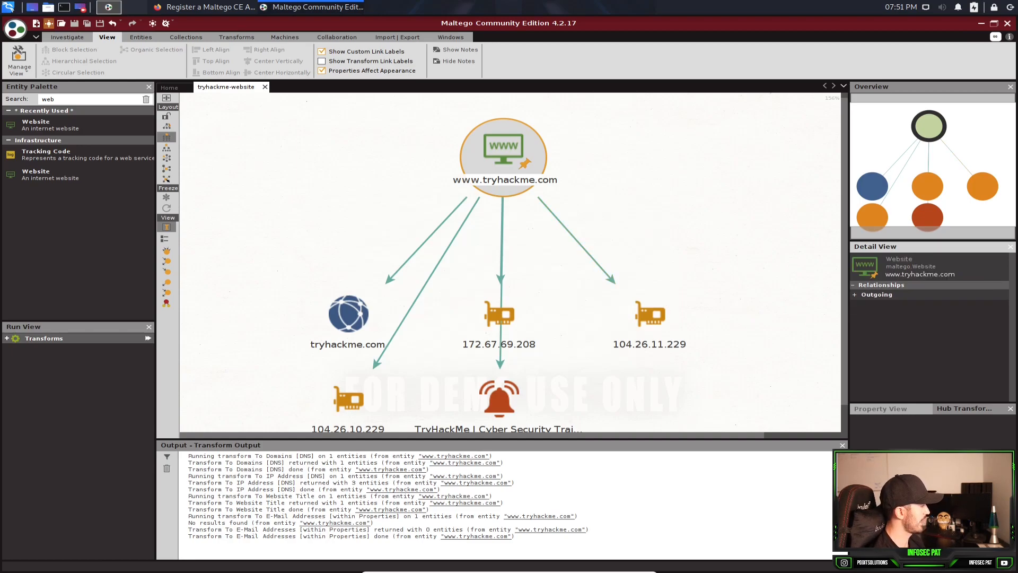
click(35, 26)
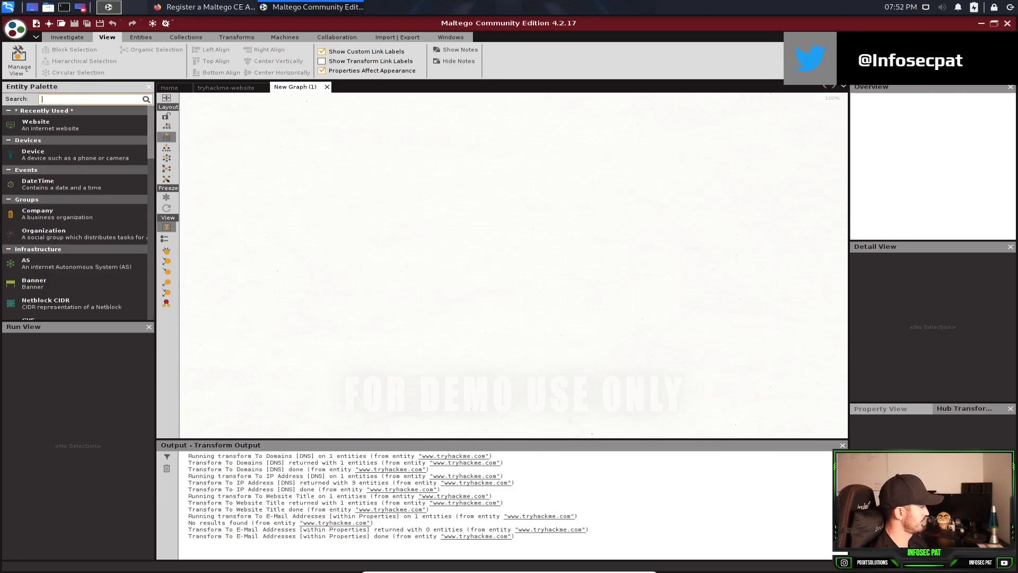
Step: Add a Person entity from the palette (search 'per') and rename it Bill Gates
text(per)
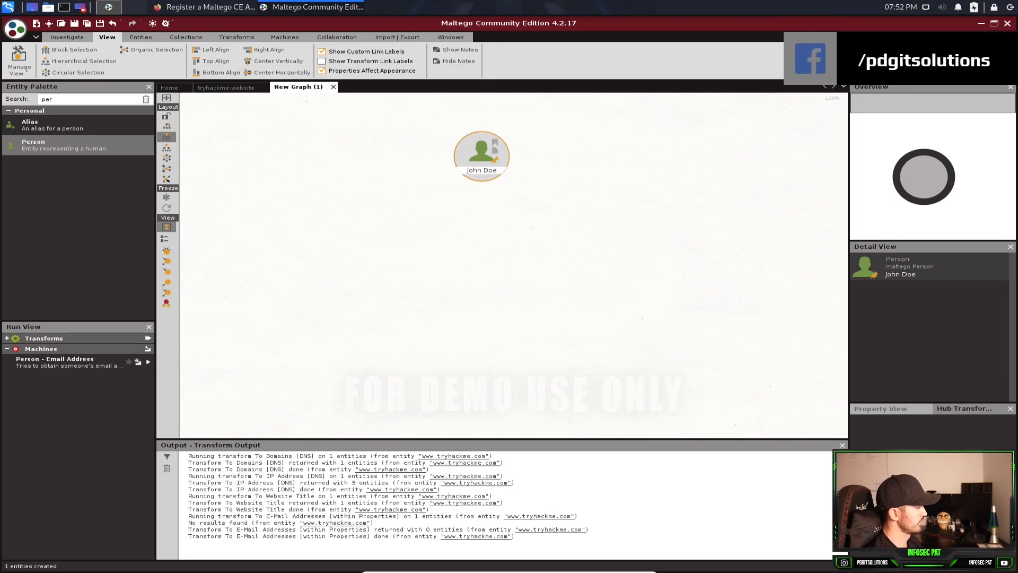
double_click(482, 170)
text(Bill Gates)
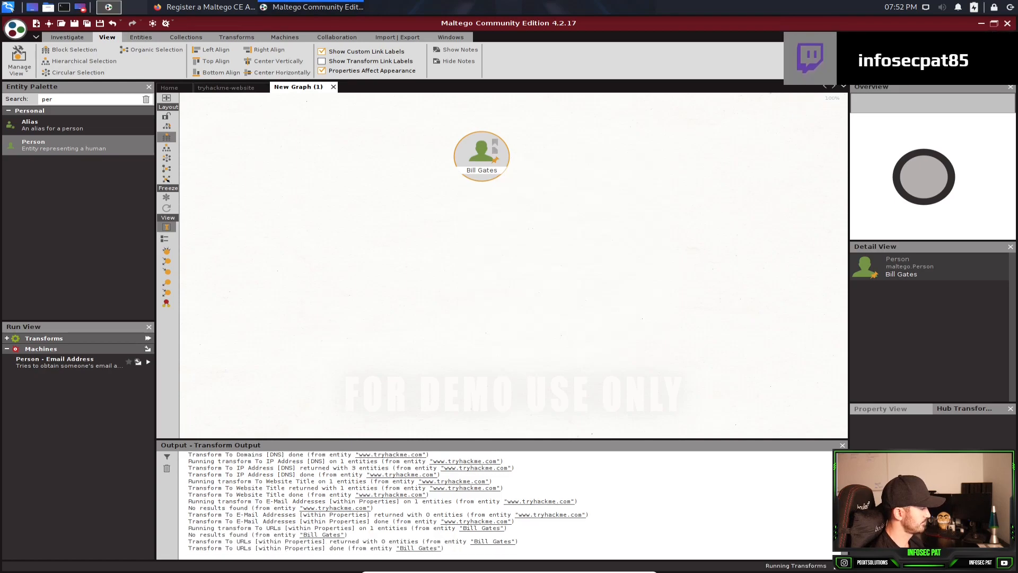
Step: Run email, DNS name and IP address transforms on Bill Gates, all returning nothing
right_click(482, 154)
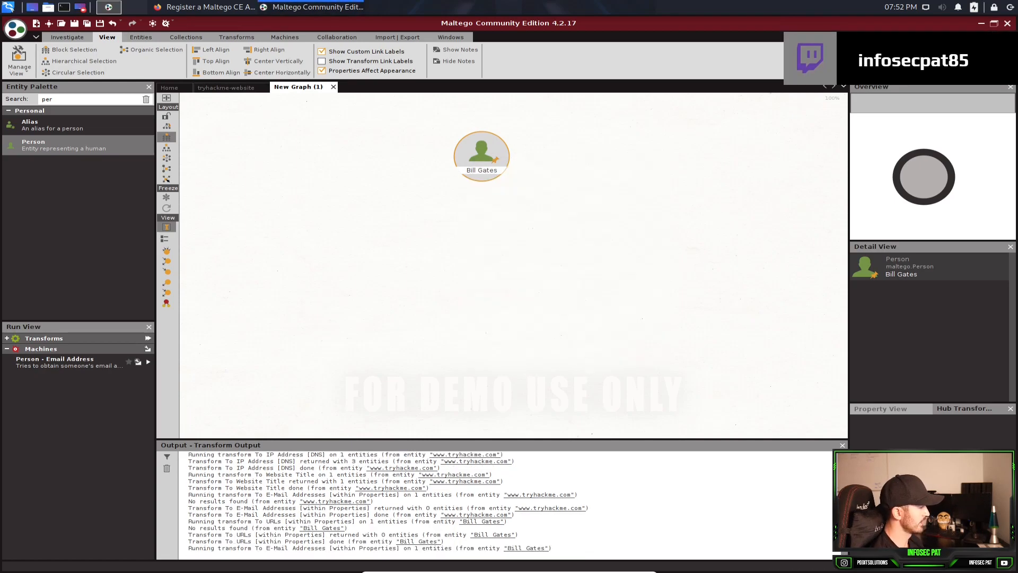
right_click(482, 154)
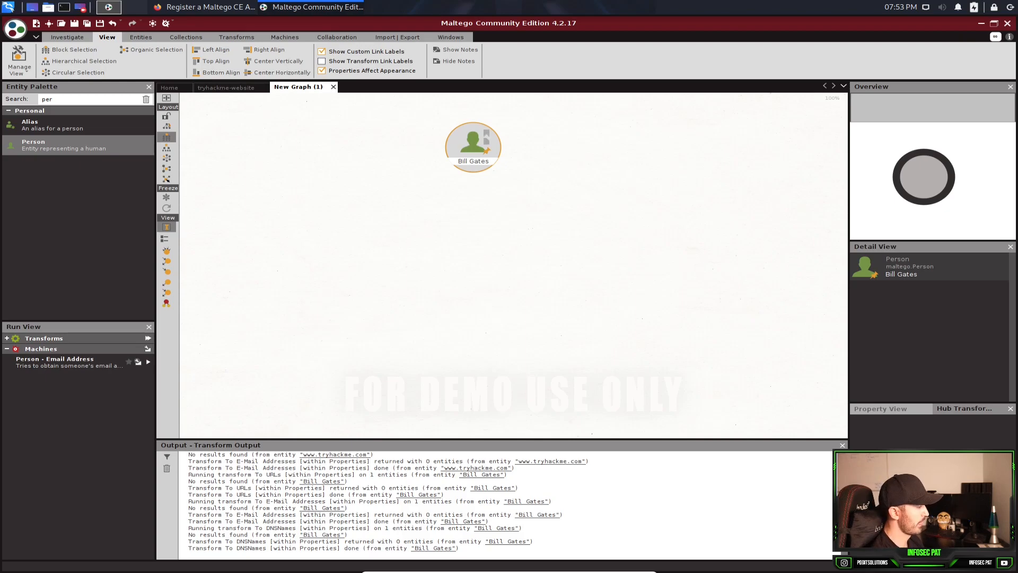
right_click(473, 143)
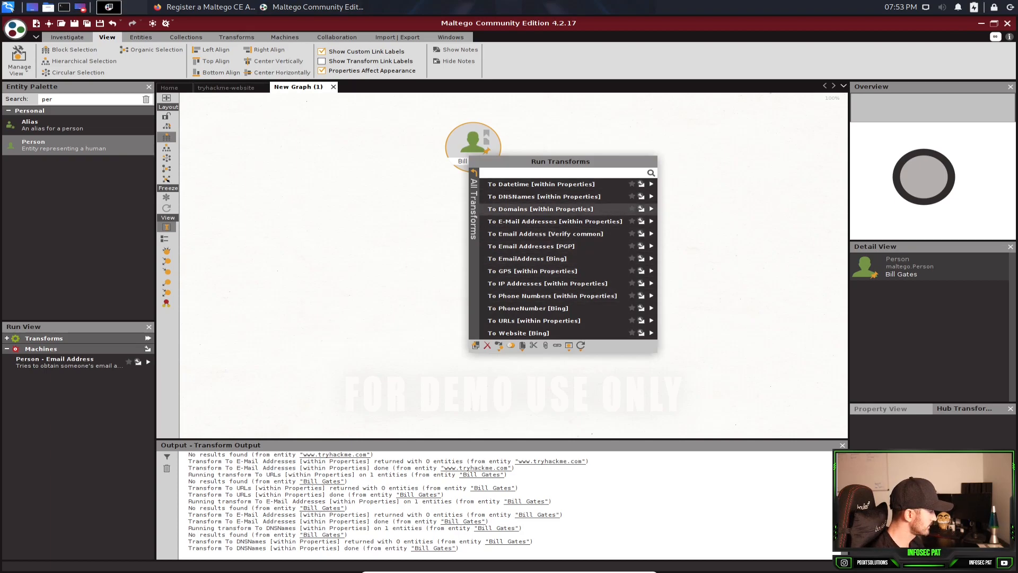
mouse_move(548, 257)
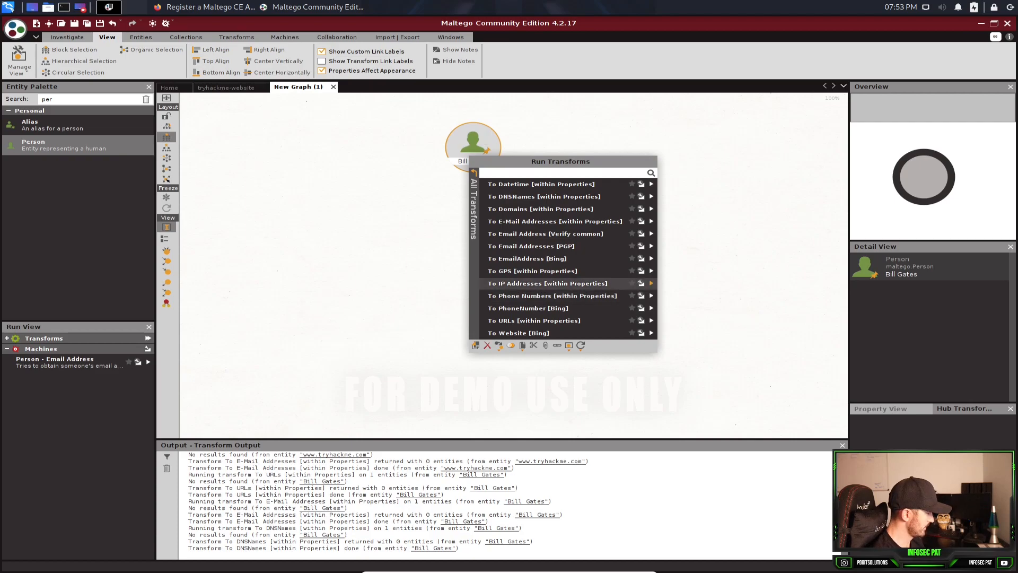
click(547, 283)
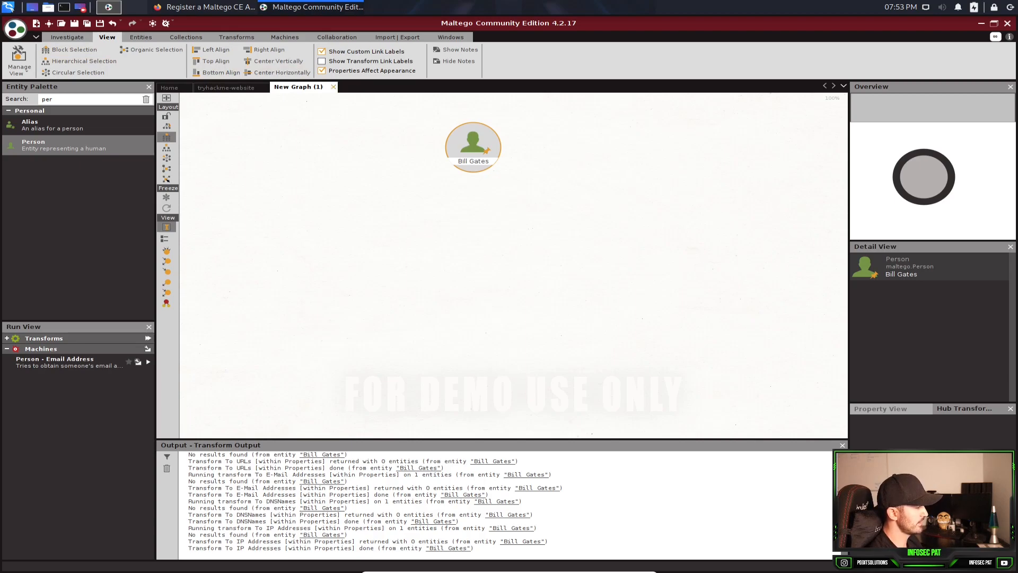
Step: Close the person graph without saving, returning to the tryhackme-website graph
click(333, 87)
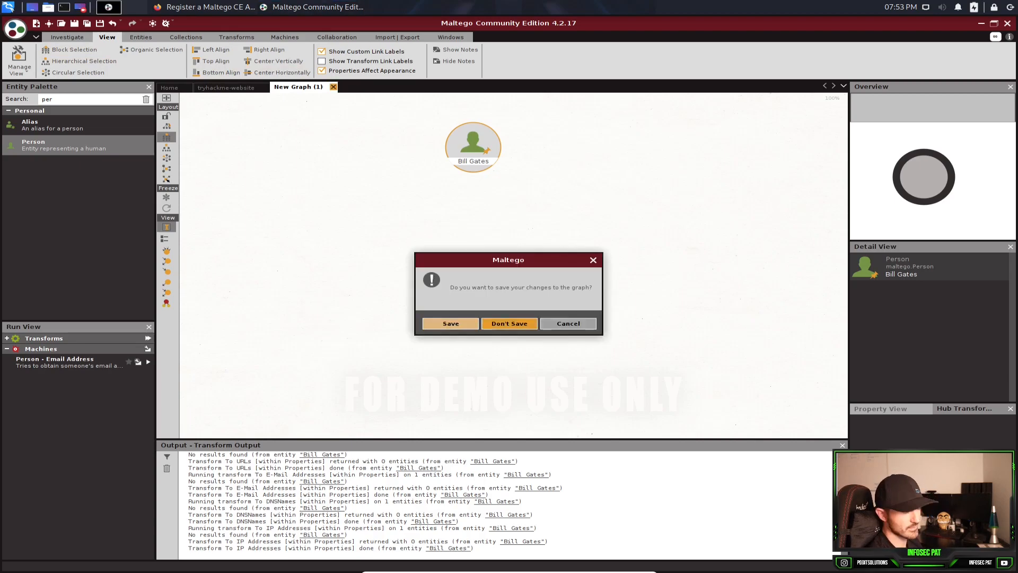
click(509, 324)
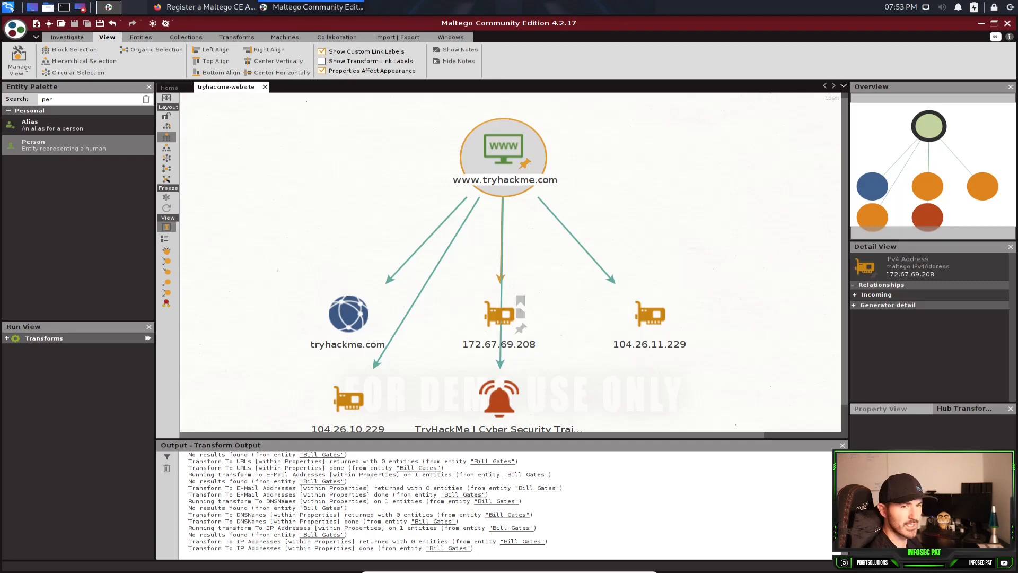